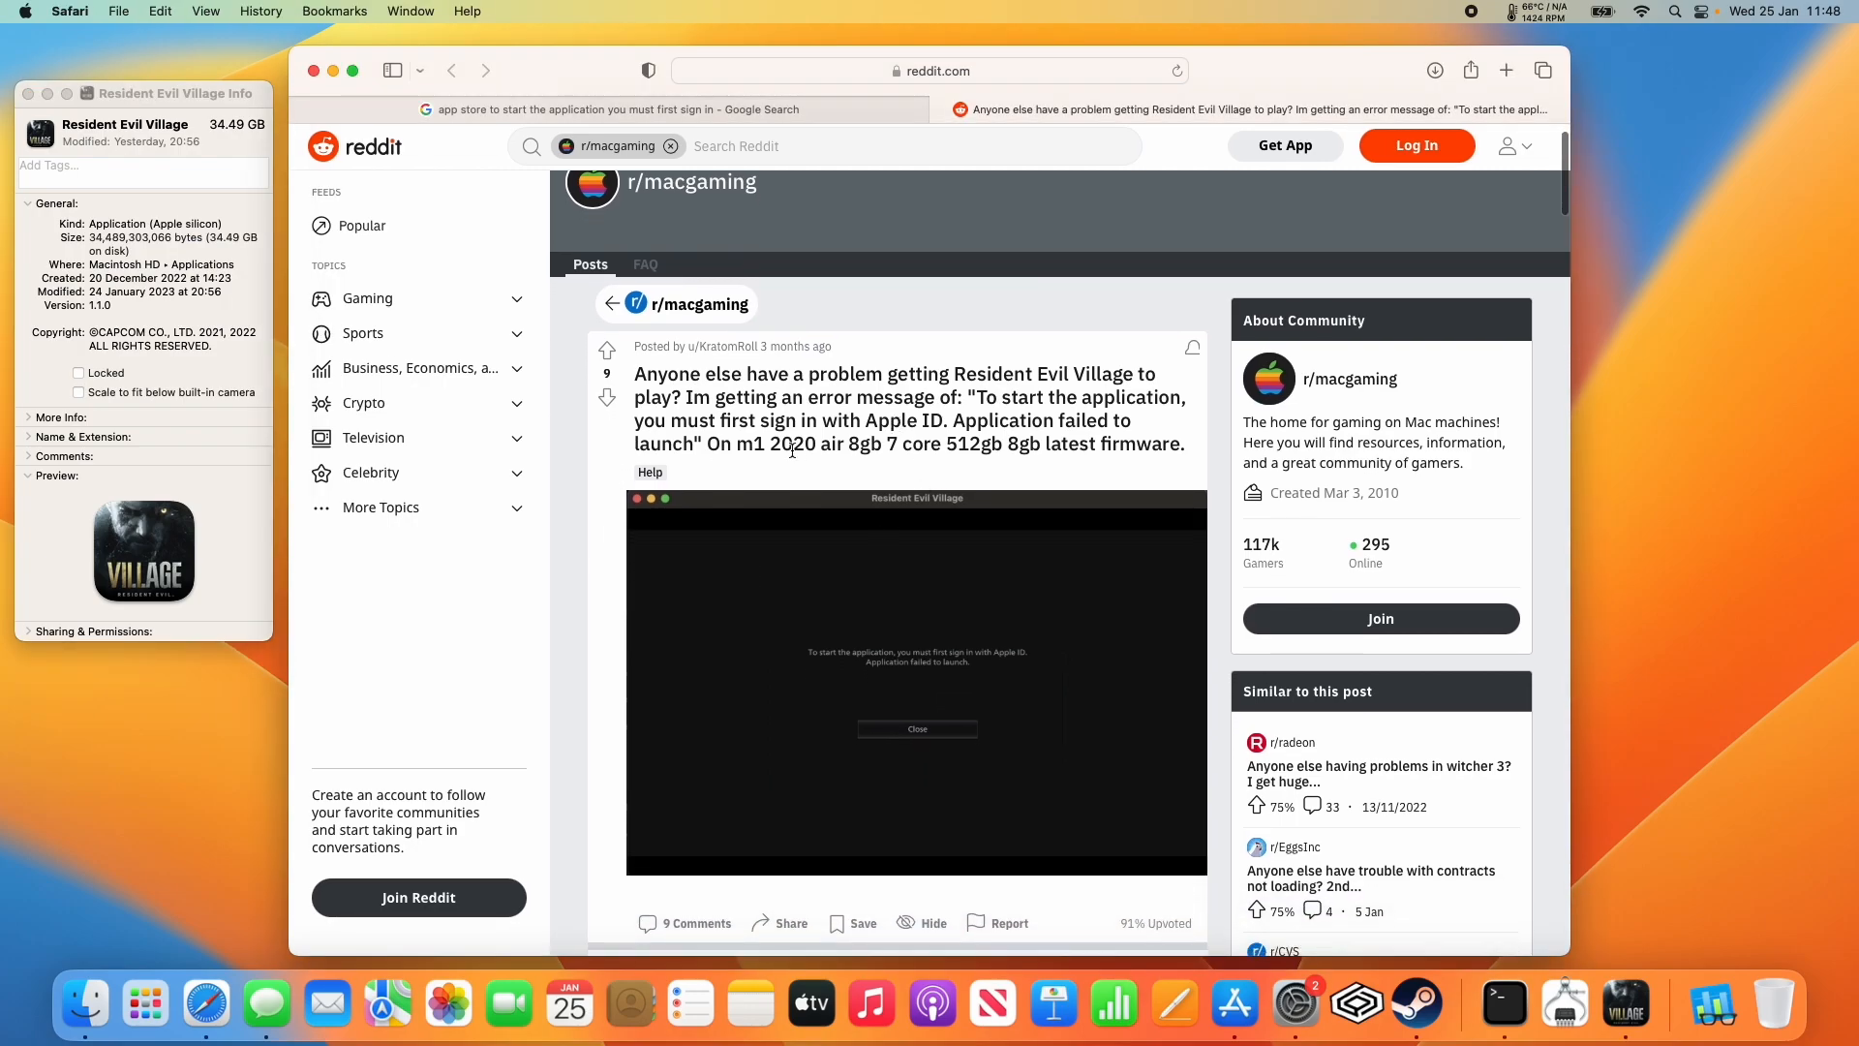
pyautogui.moveTo(786, 682)
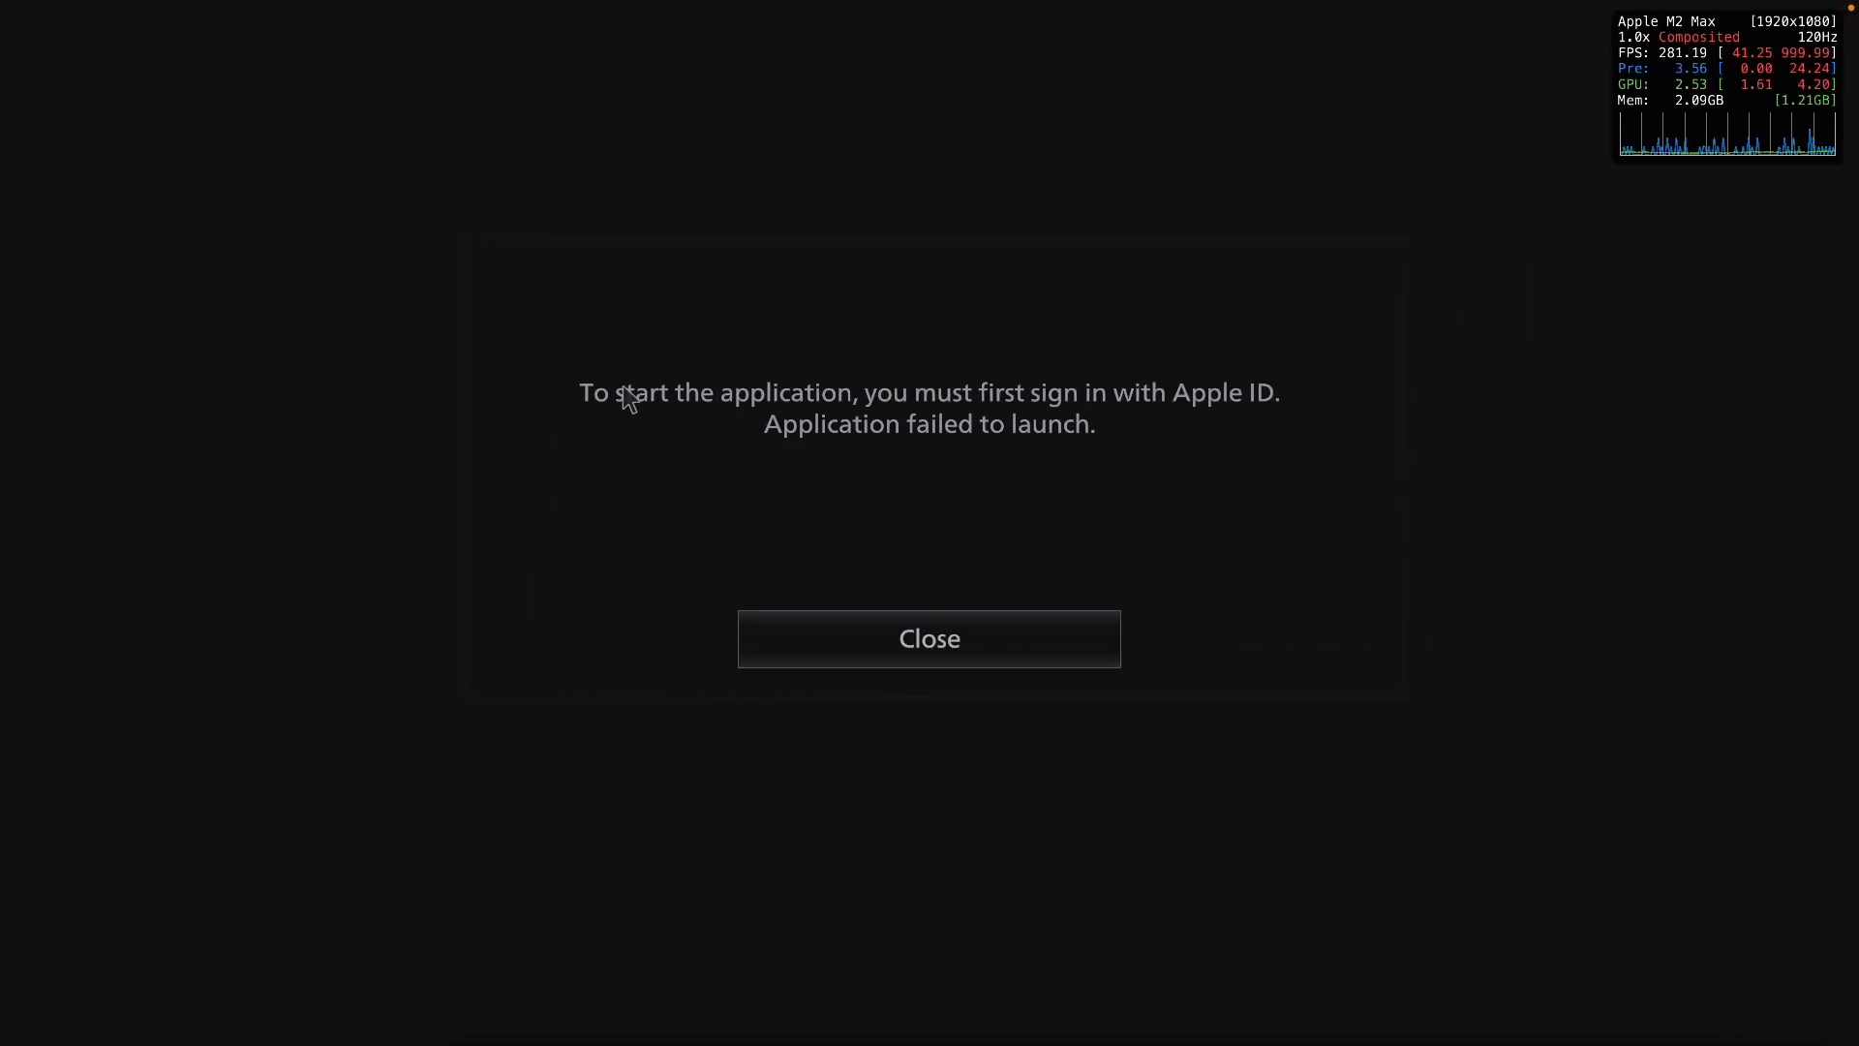
pyautogui.moveTo(1219, 430)
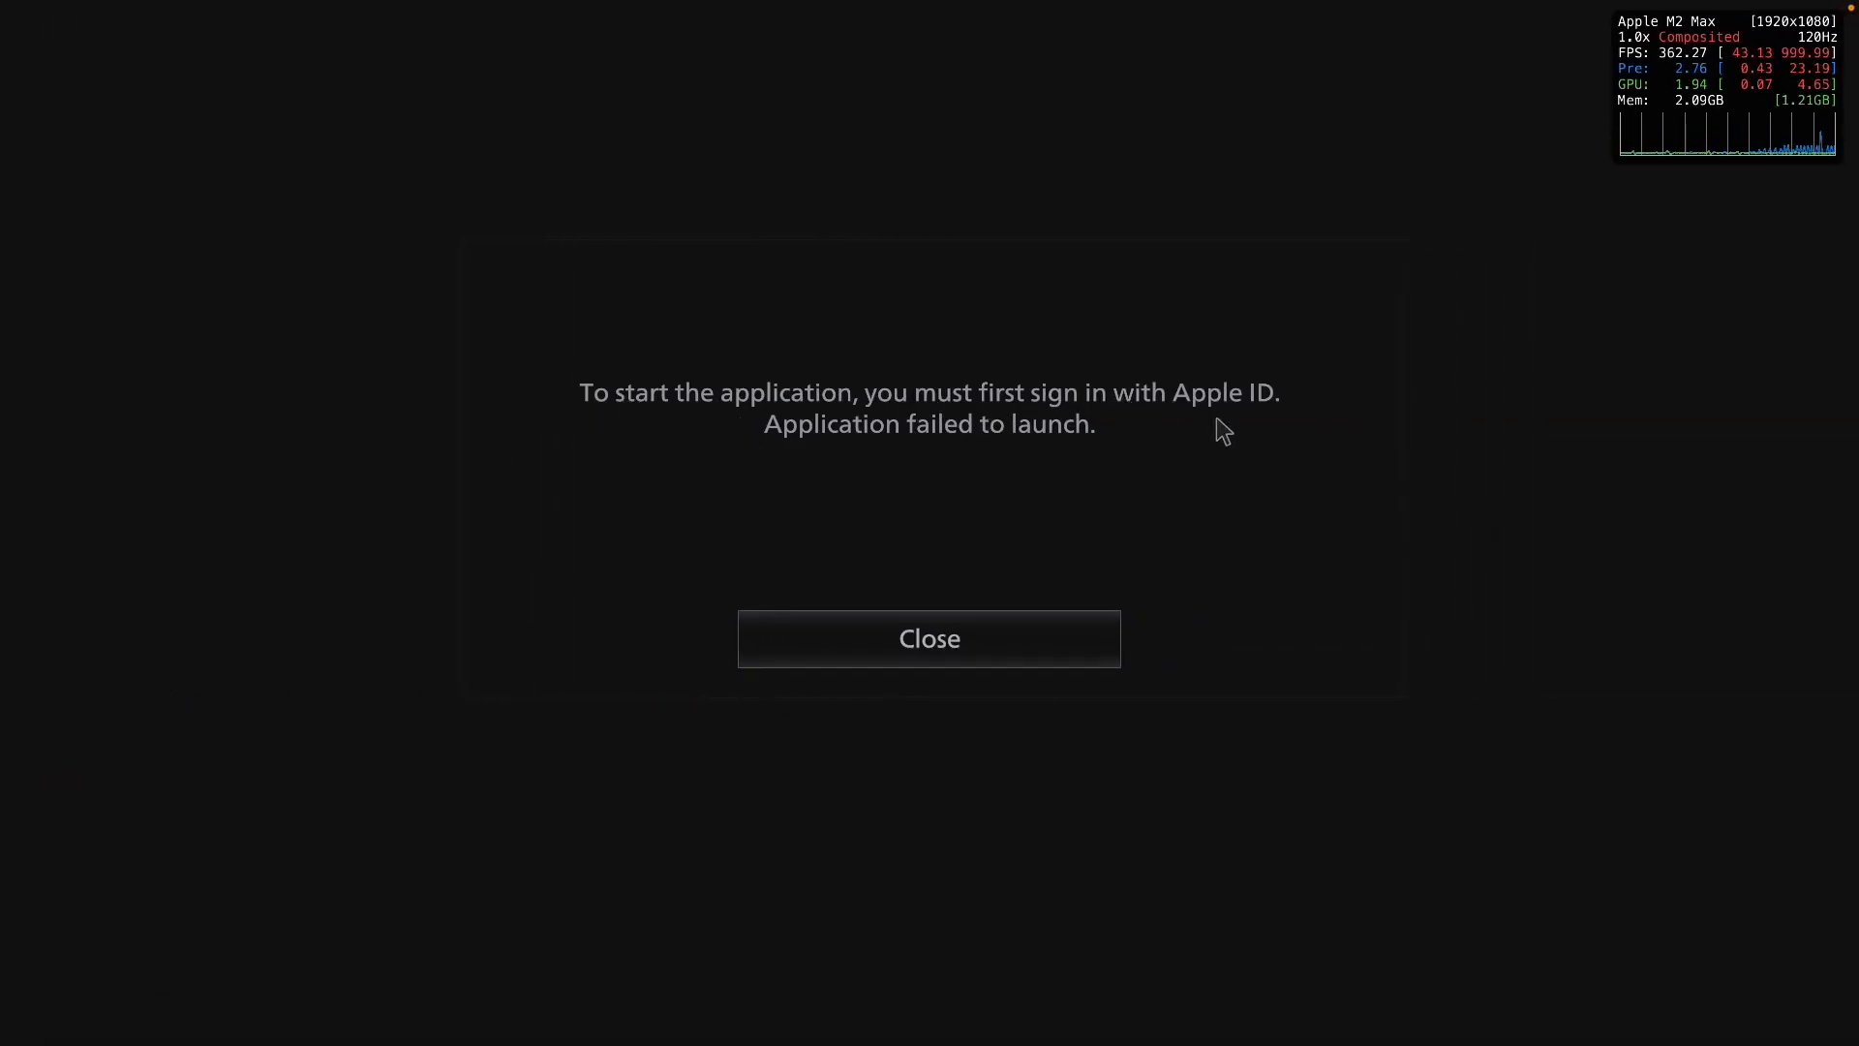
pyautogui.moveTo(1034, 457)
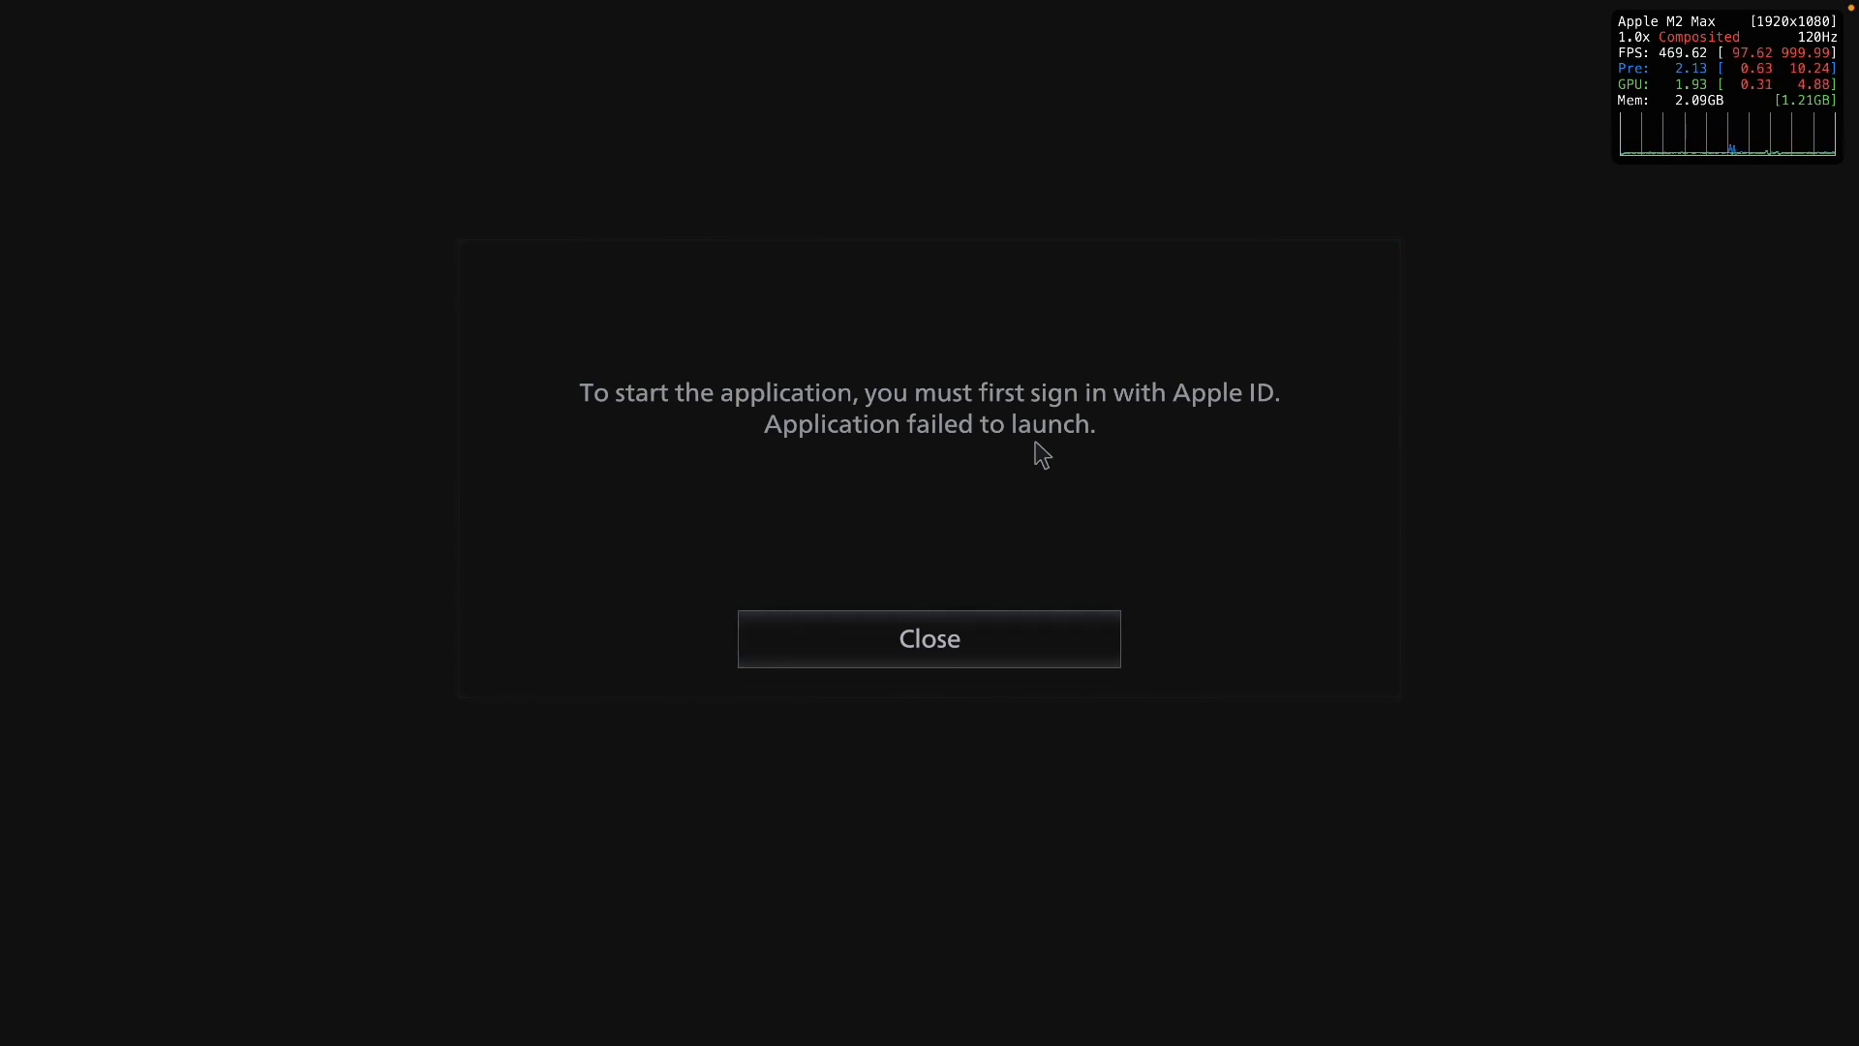
pyautogui.moveTo(914, 645)
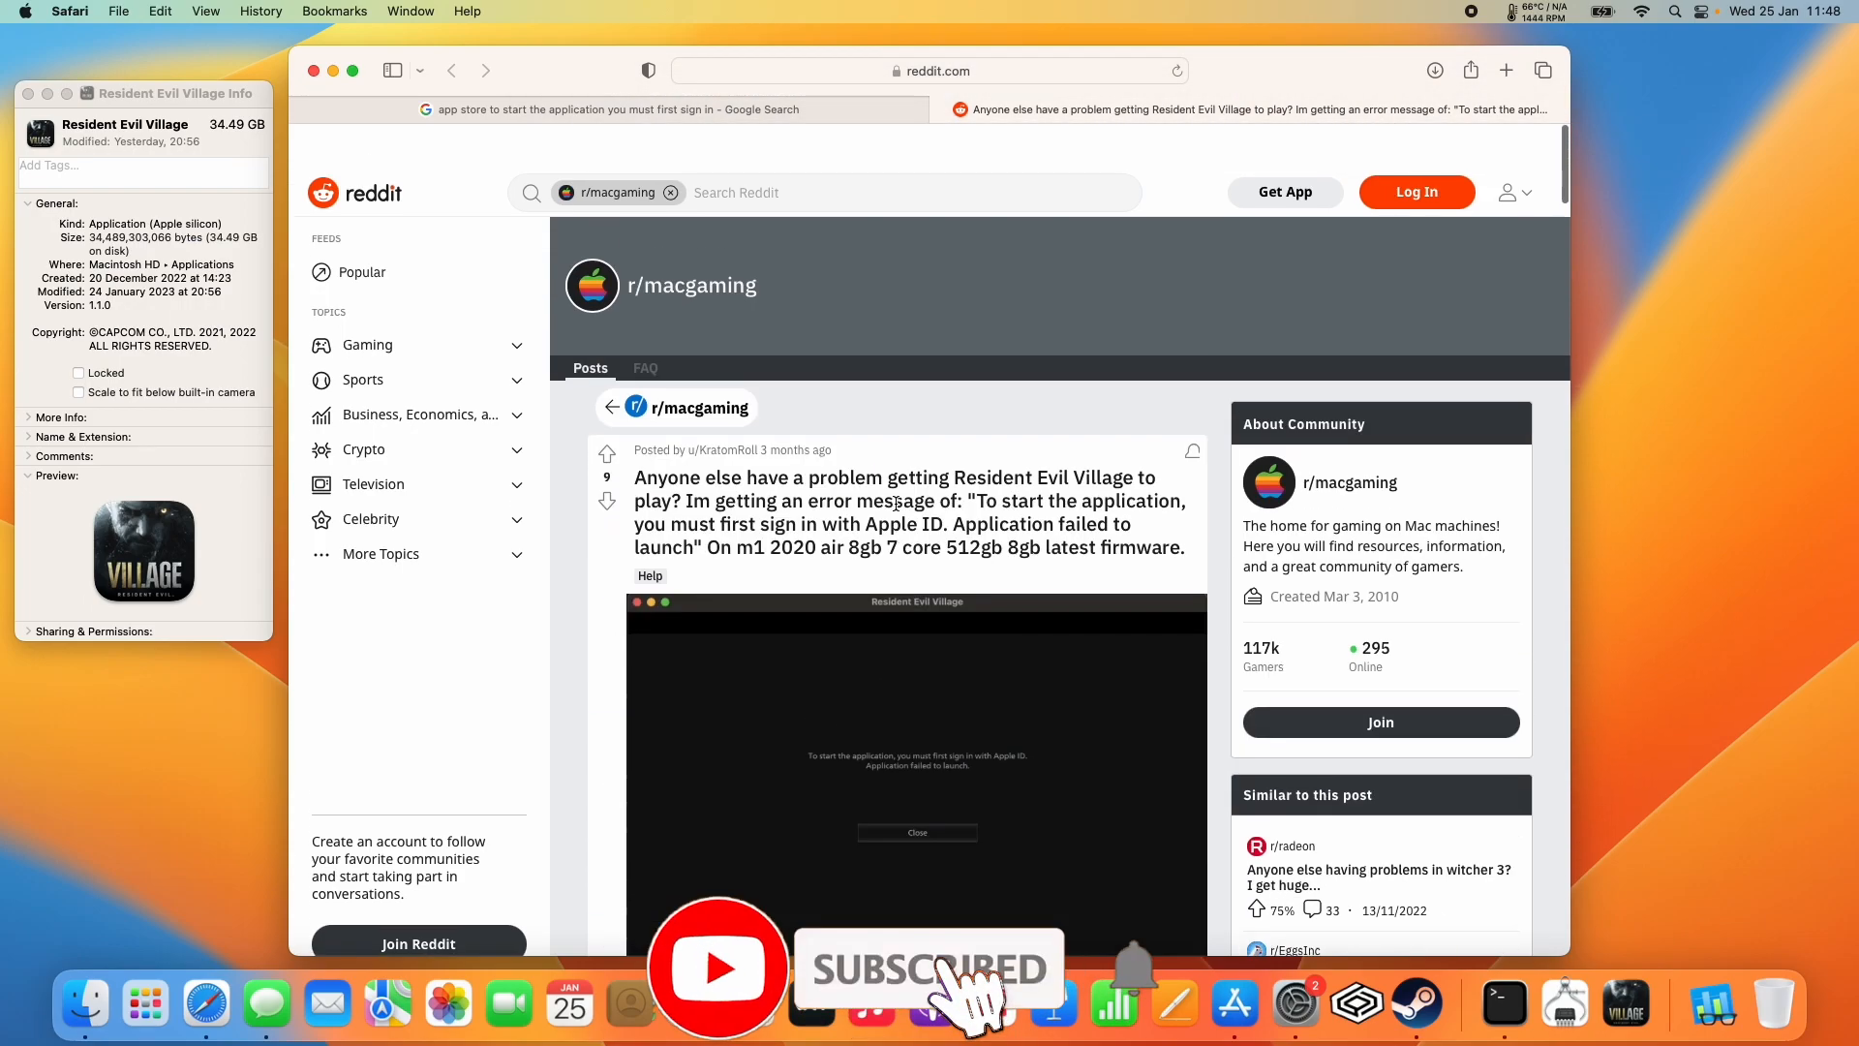
# Reach the Start Using iCloud page in System Settings via the Apple menu.
pyautogui.scroll(-3)
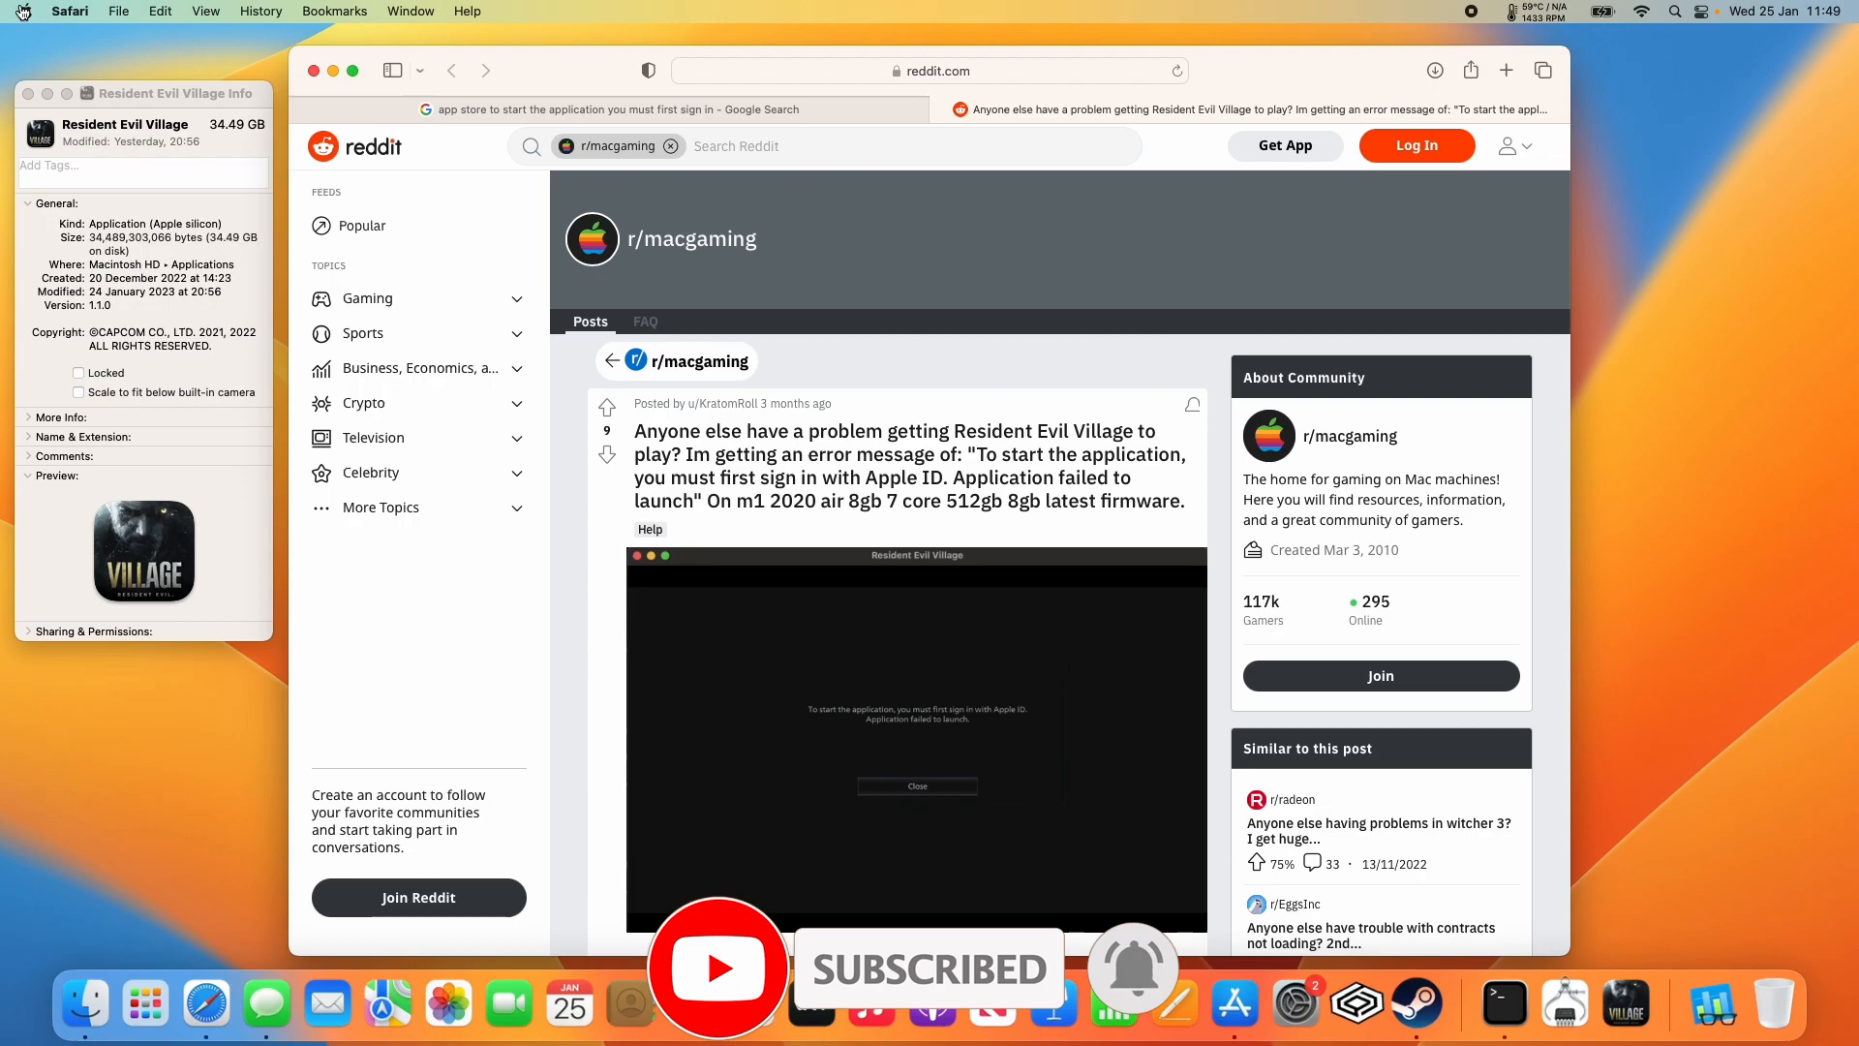
pyautogui.click(27, 12)
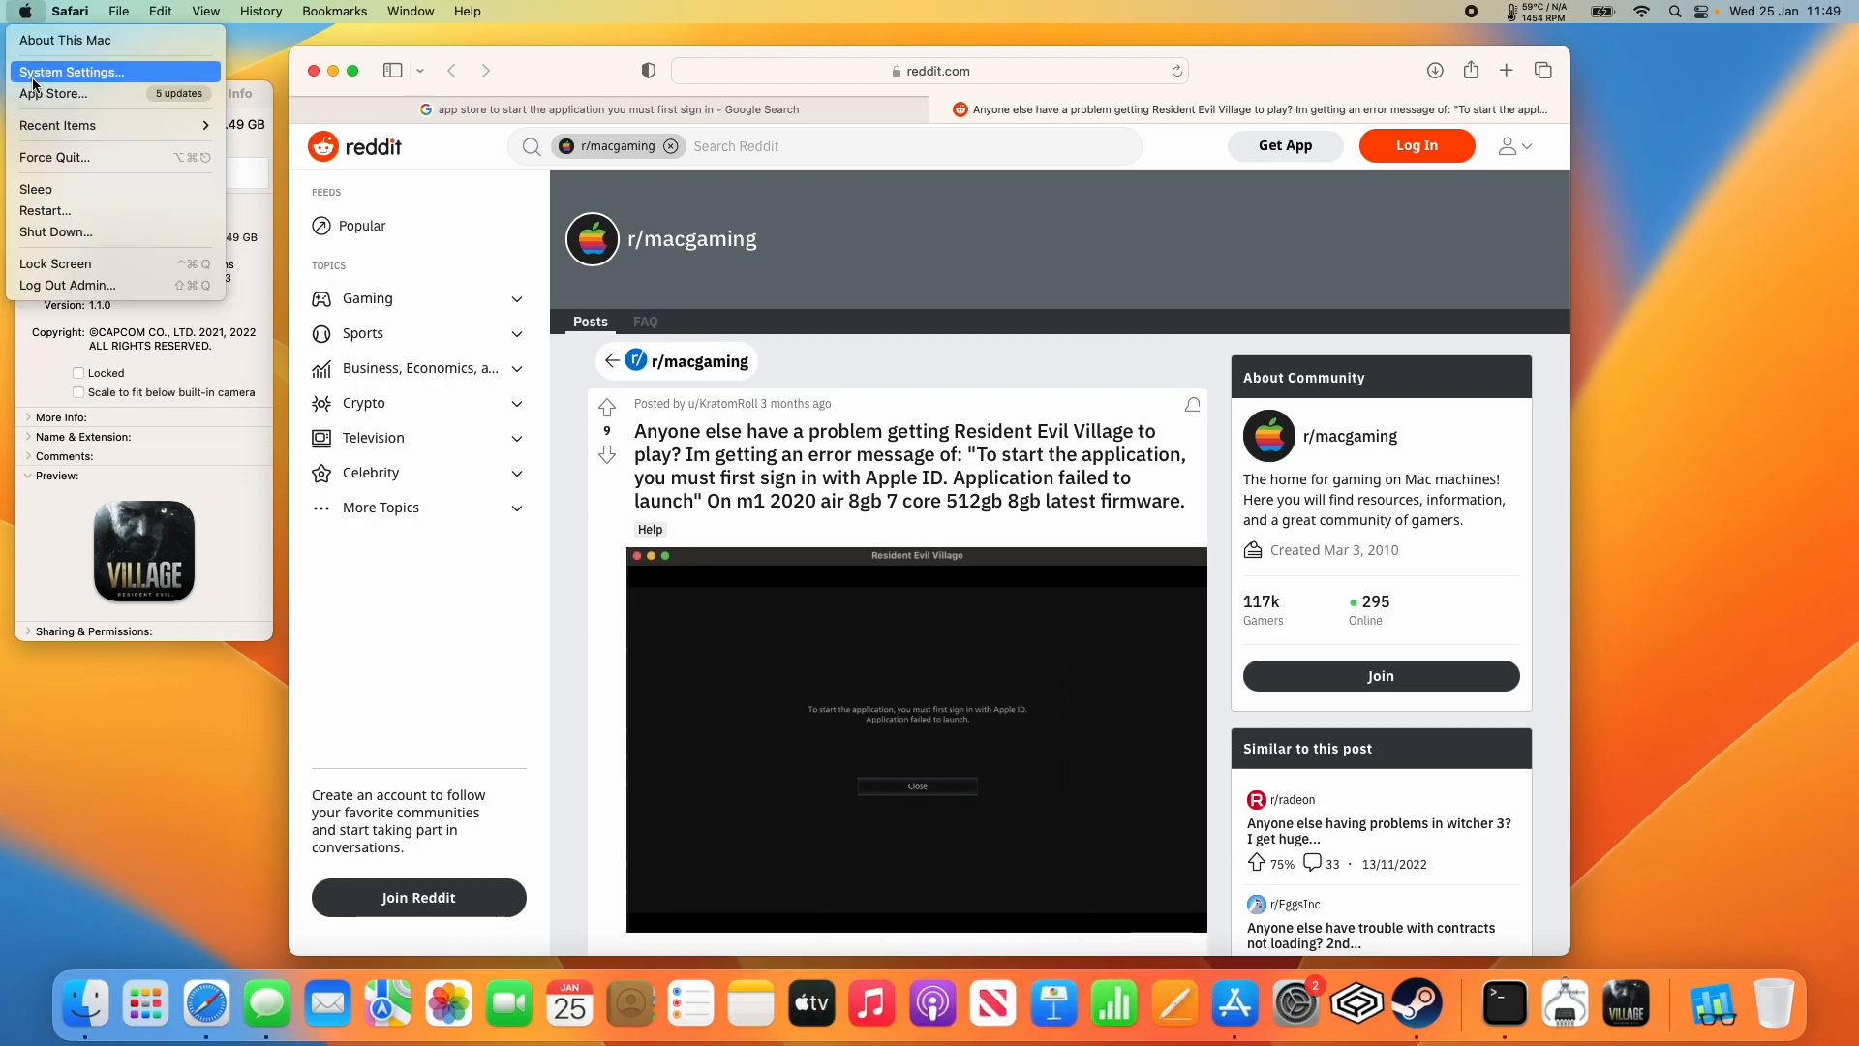
pyautogui.click(70, 72)
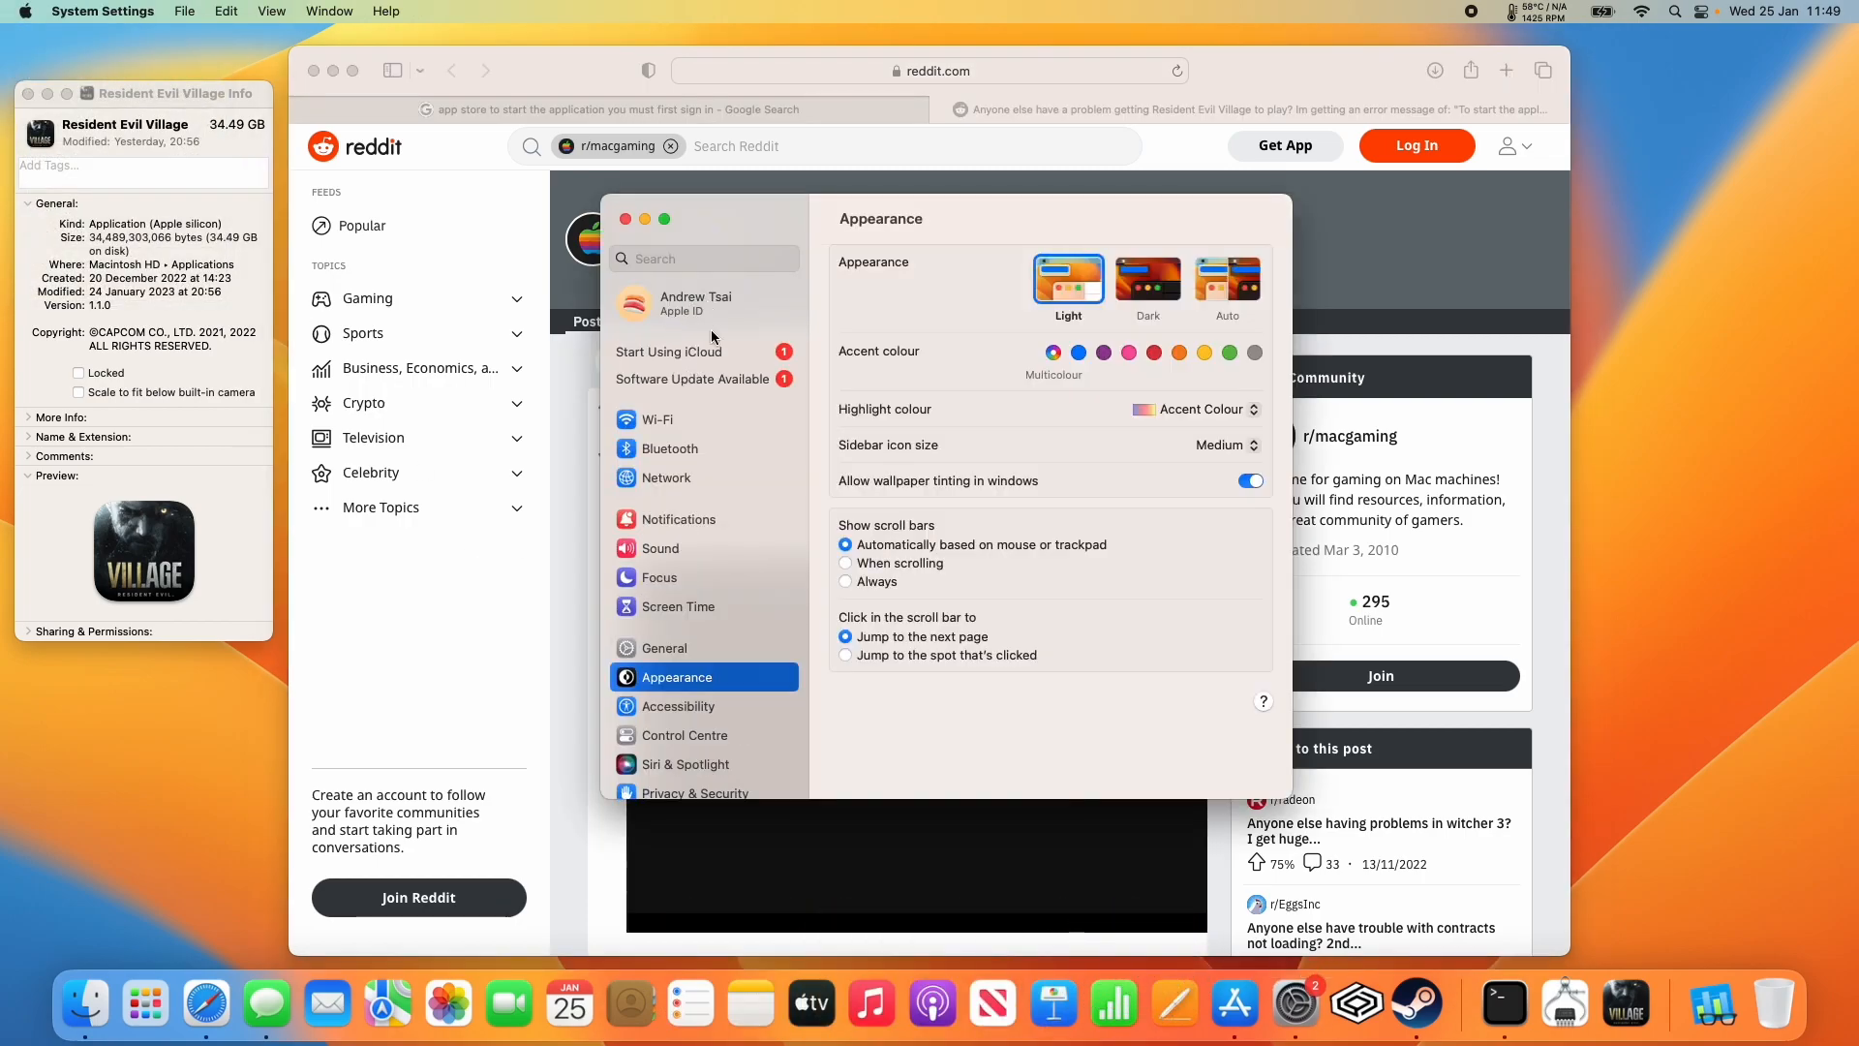
pyautogui.scroll(-3)
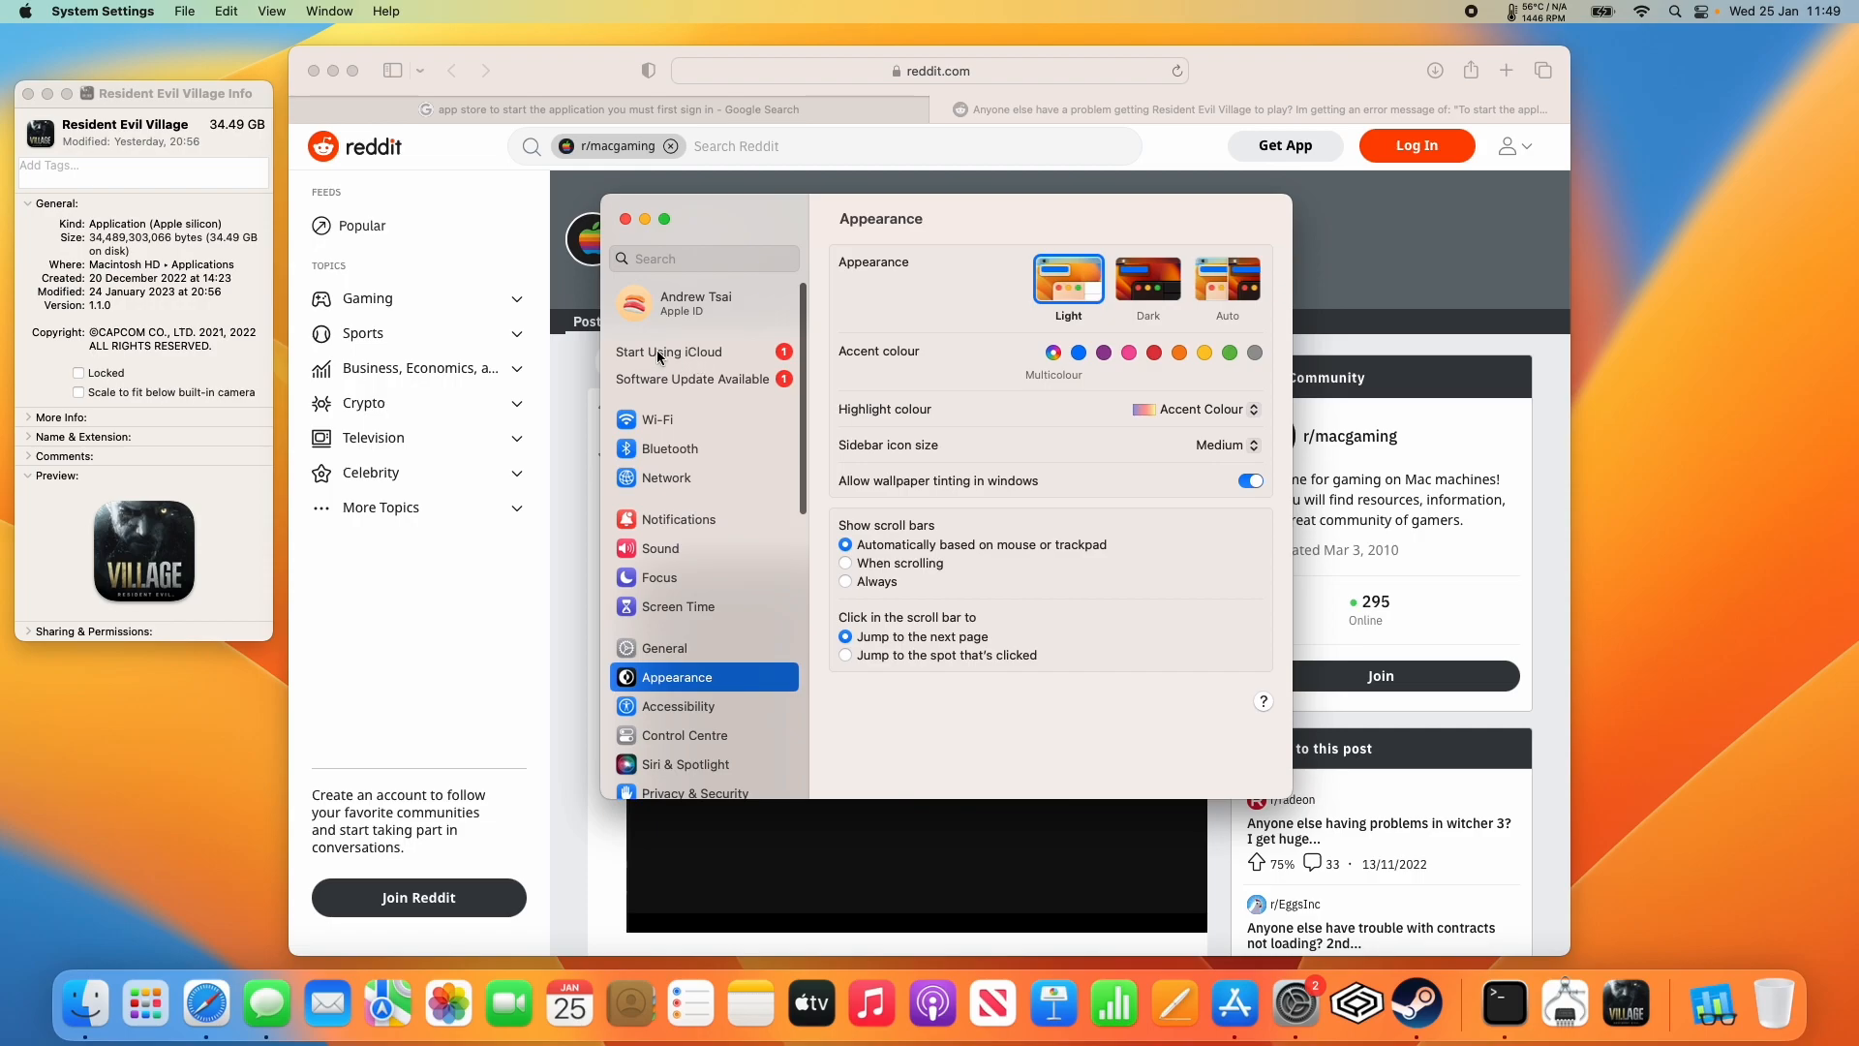
pyautogui.click(668, 351)
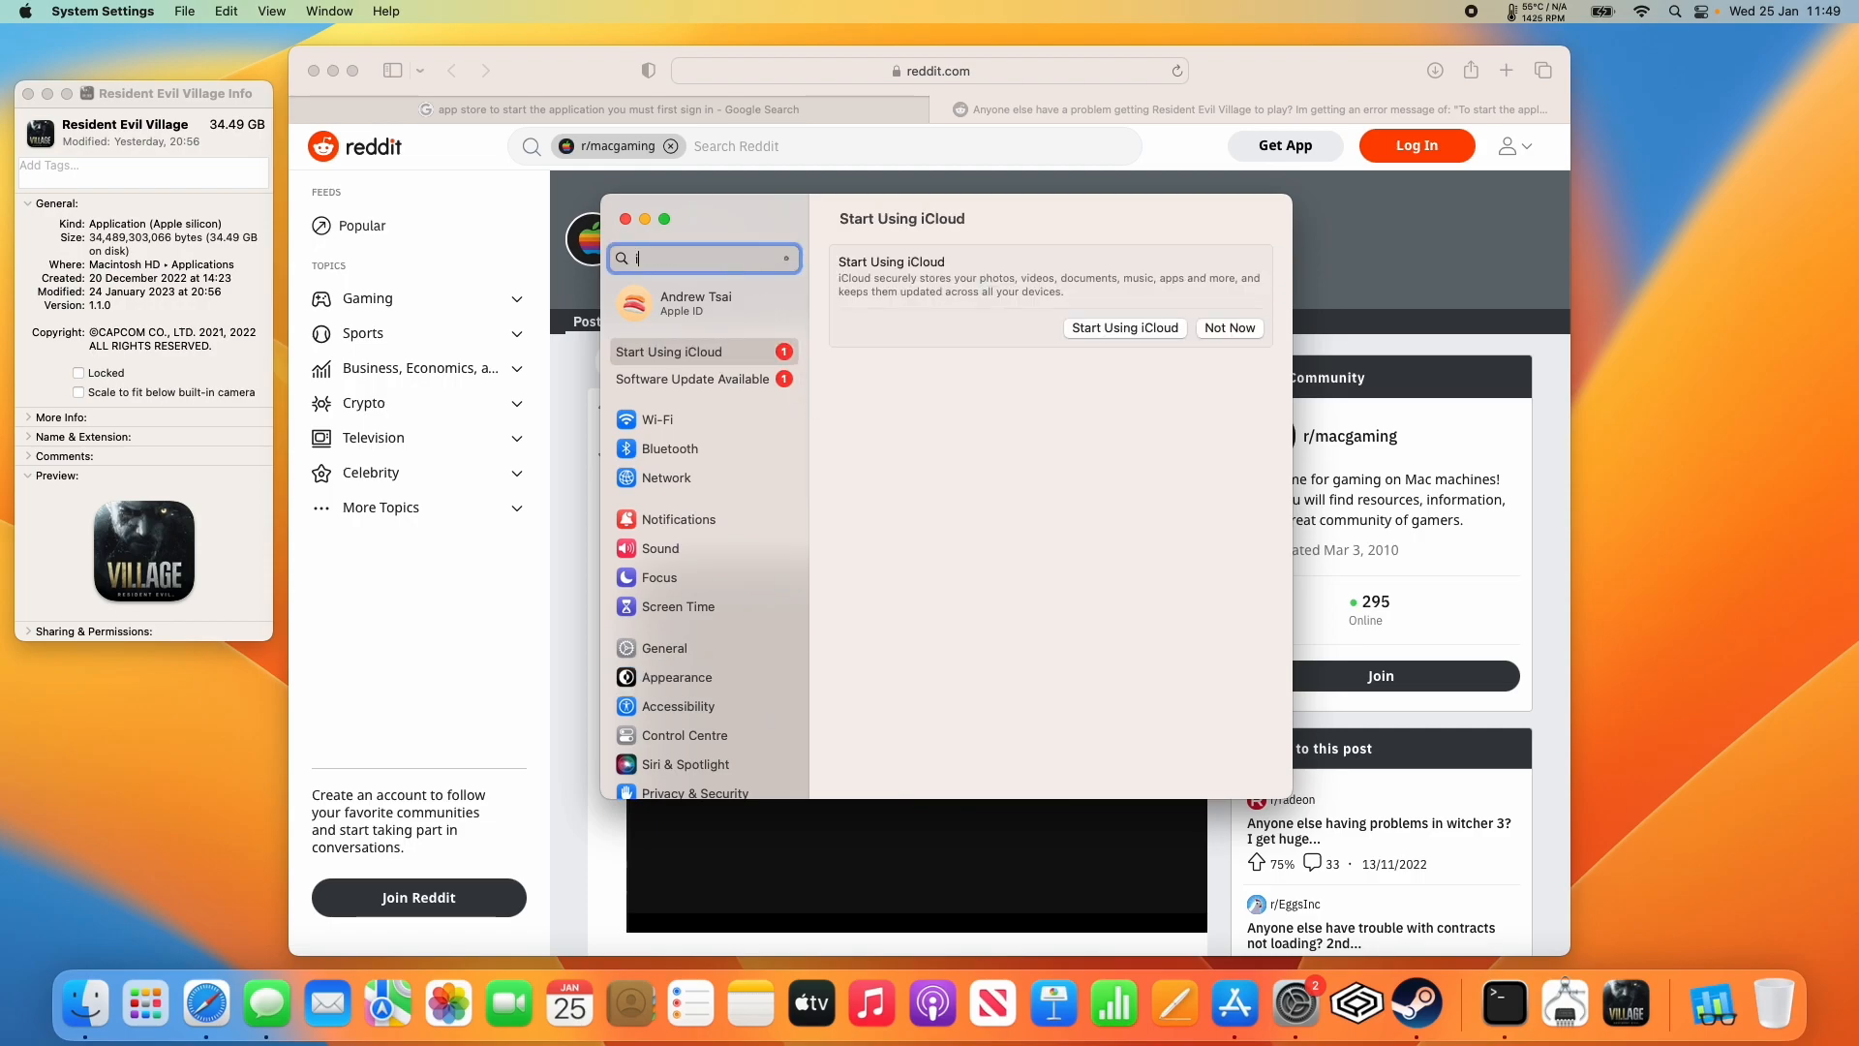
pyautogui.write('cloud')
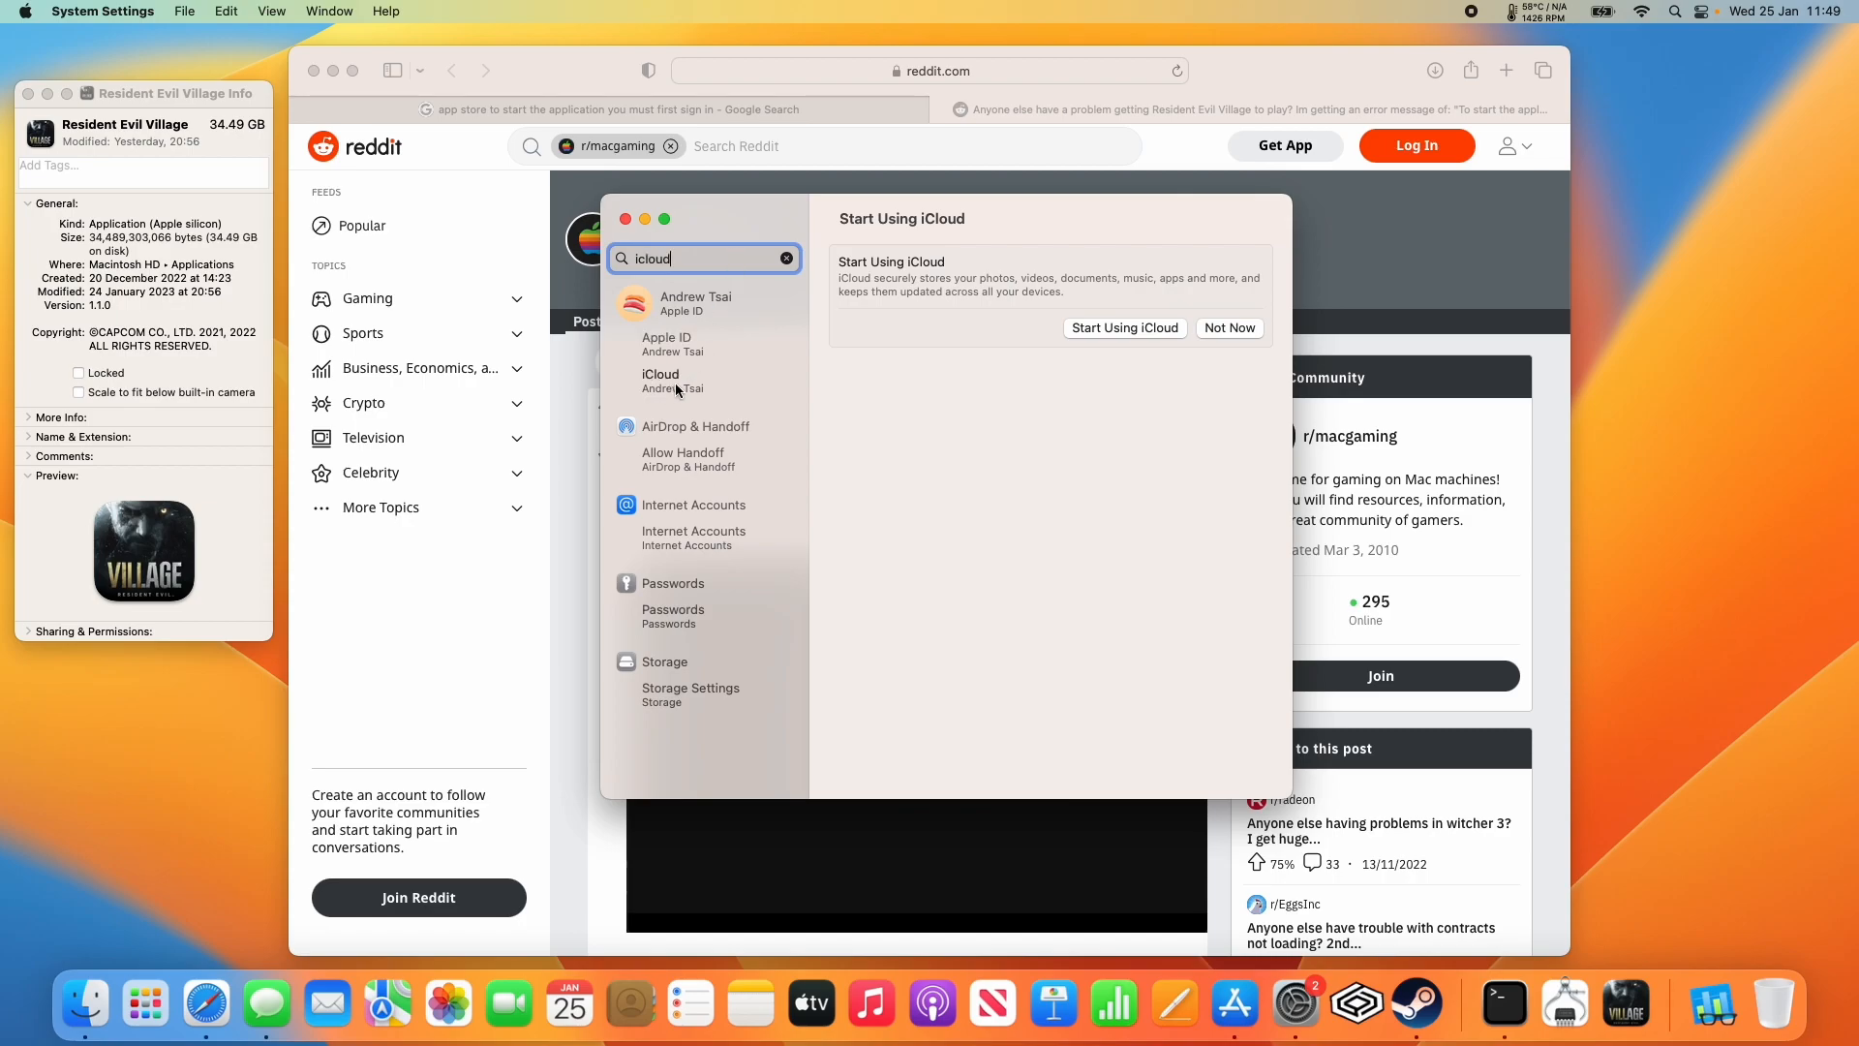
pyautogui.click(672, 380)
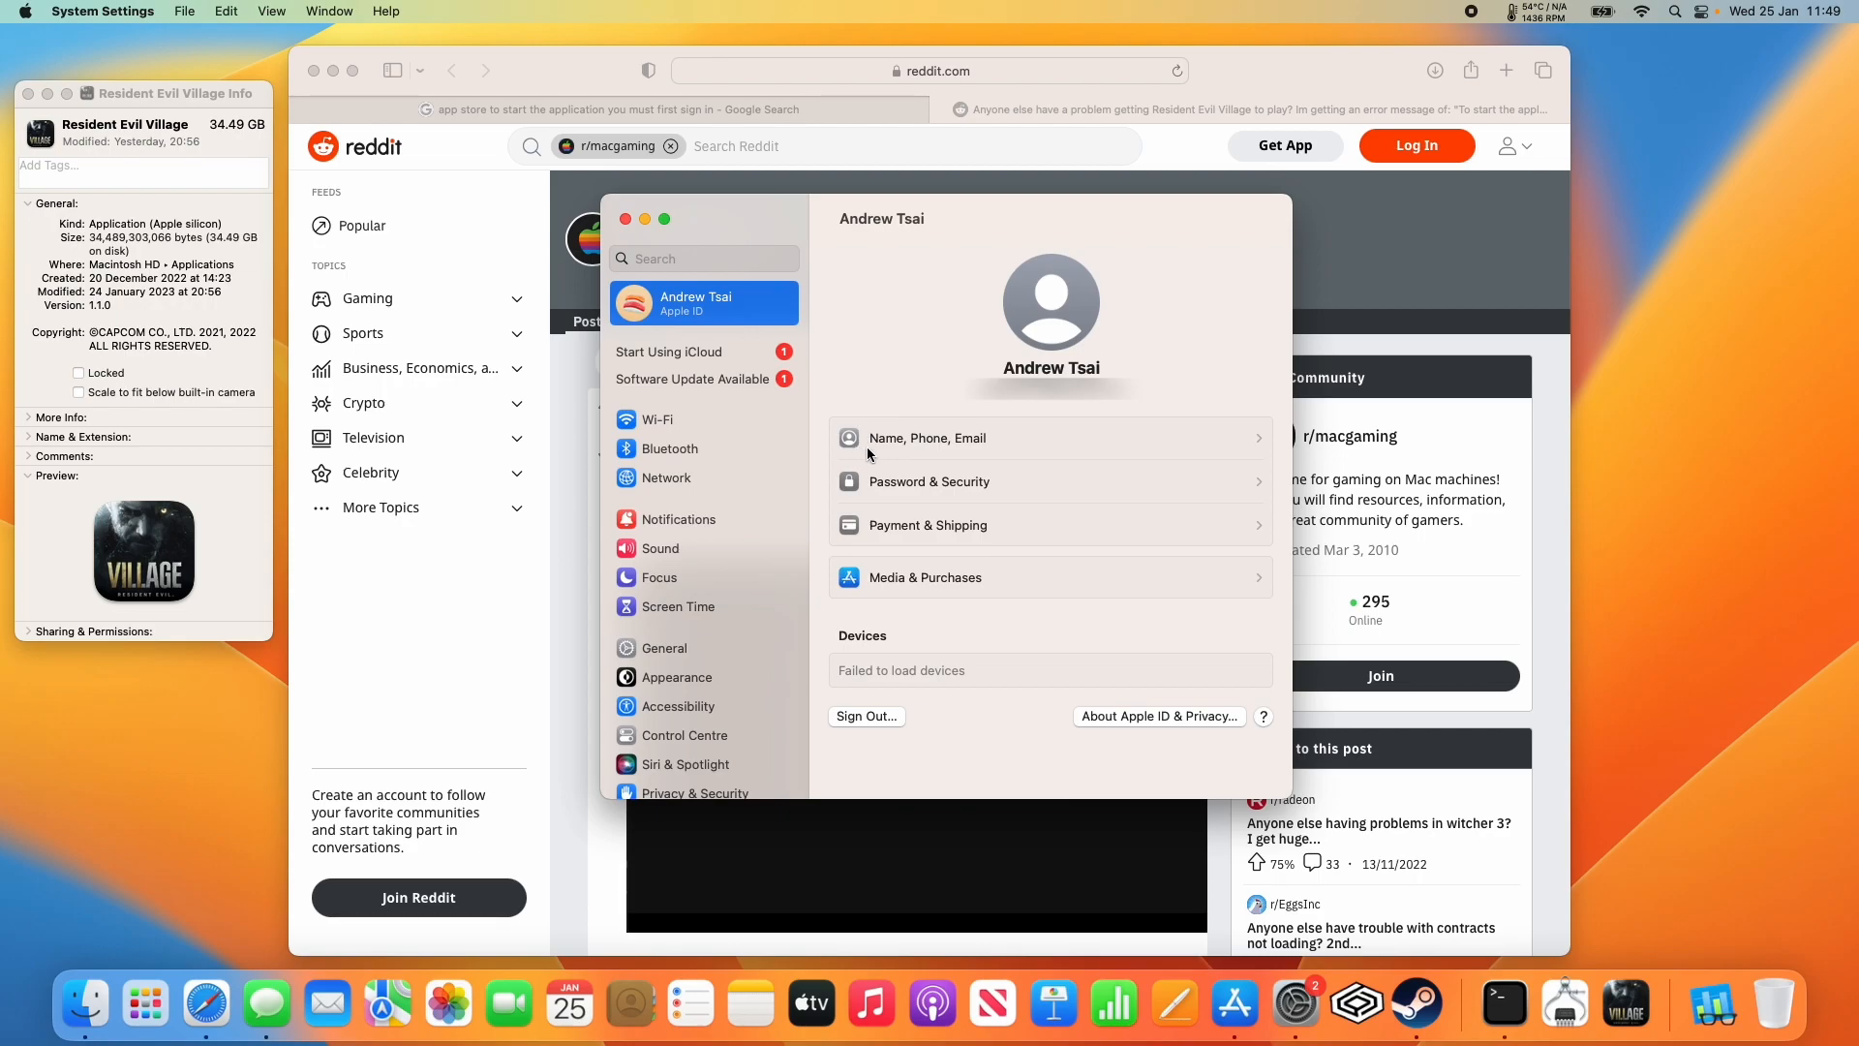
pyautogui.click(682, 351)
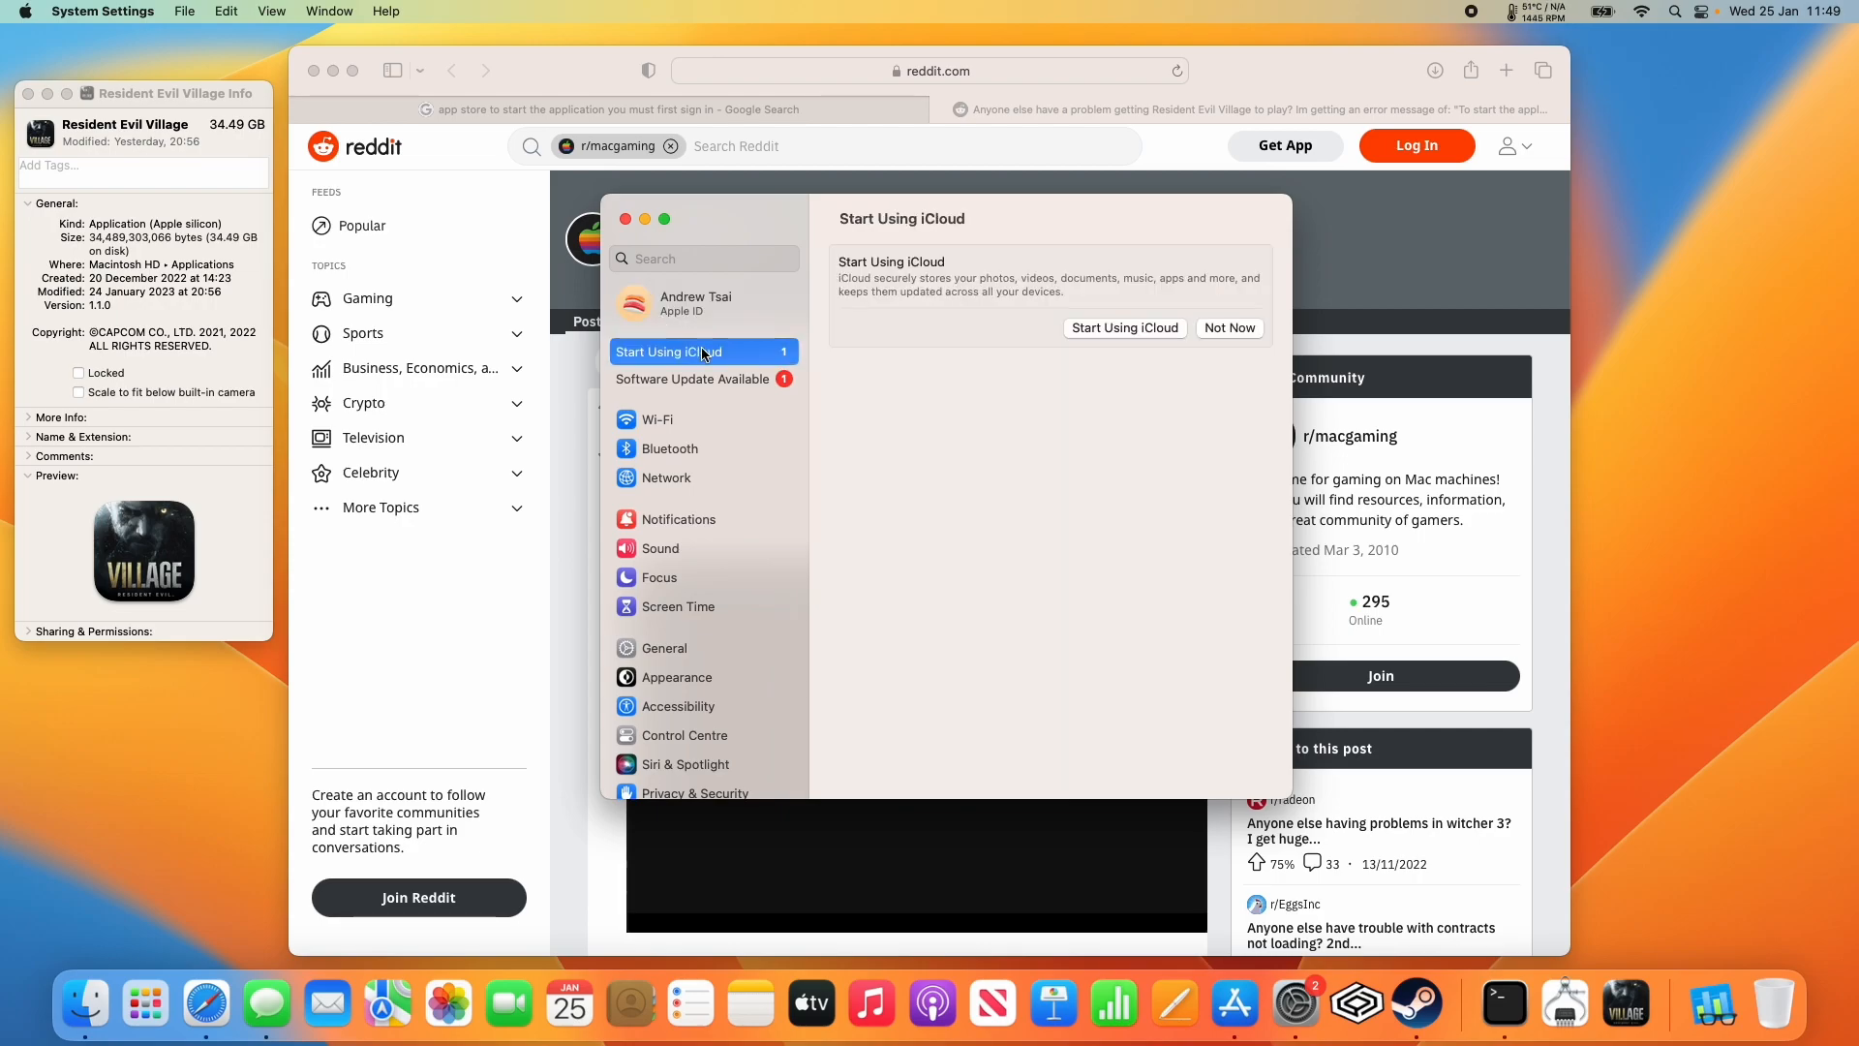
pyautogui.moveTo(1158, 352)
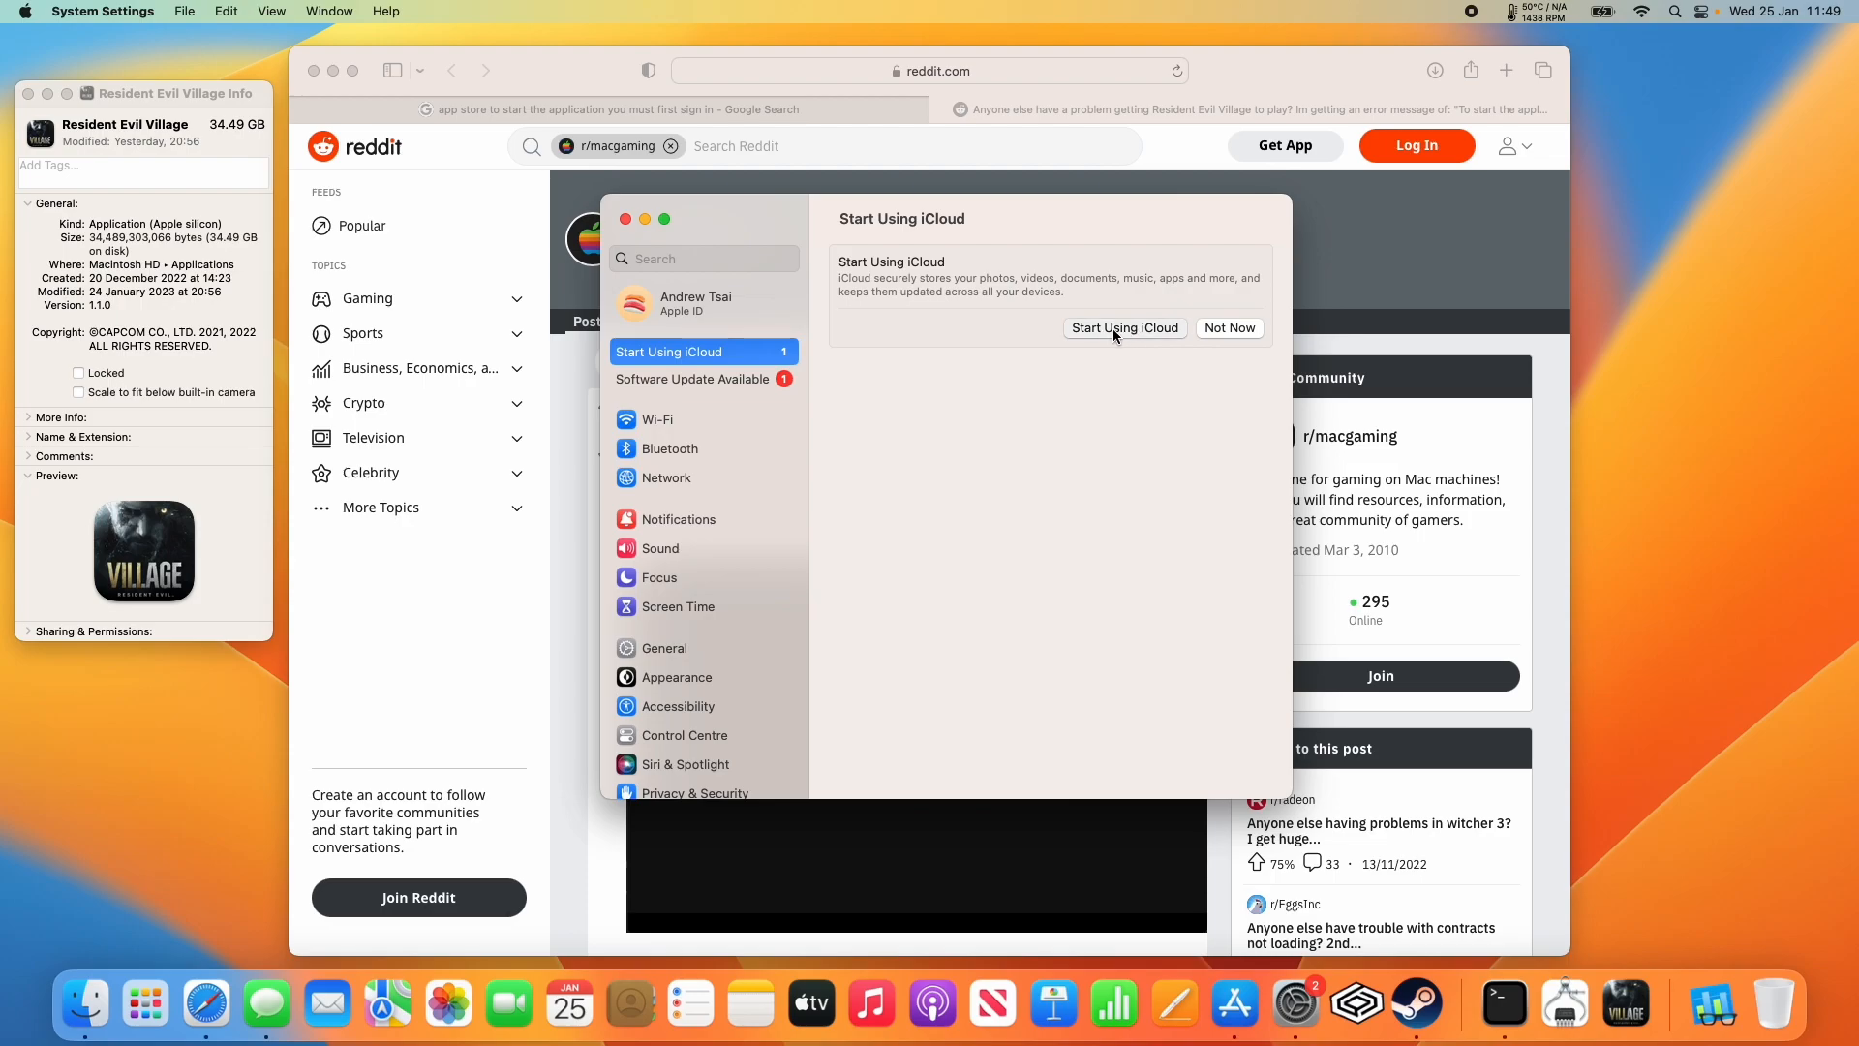
# Begin using iCloud on this Mac and turn iCloud Drive on.
pyautogui.click(1125, 327)
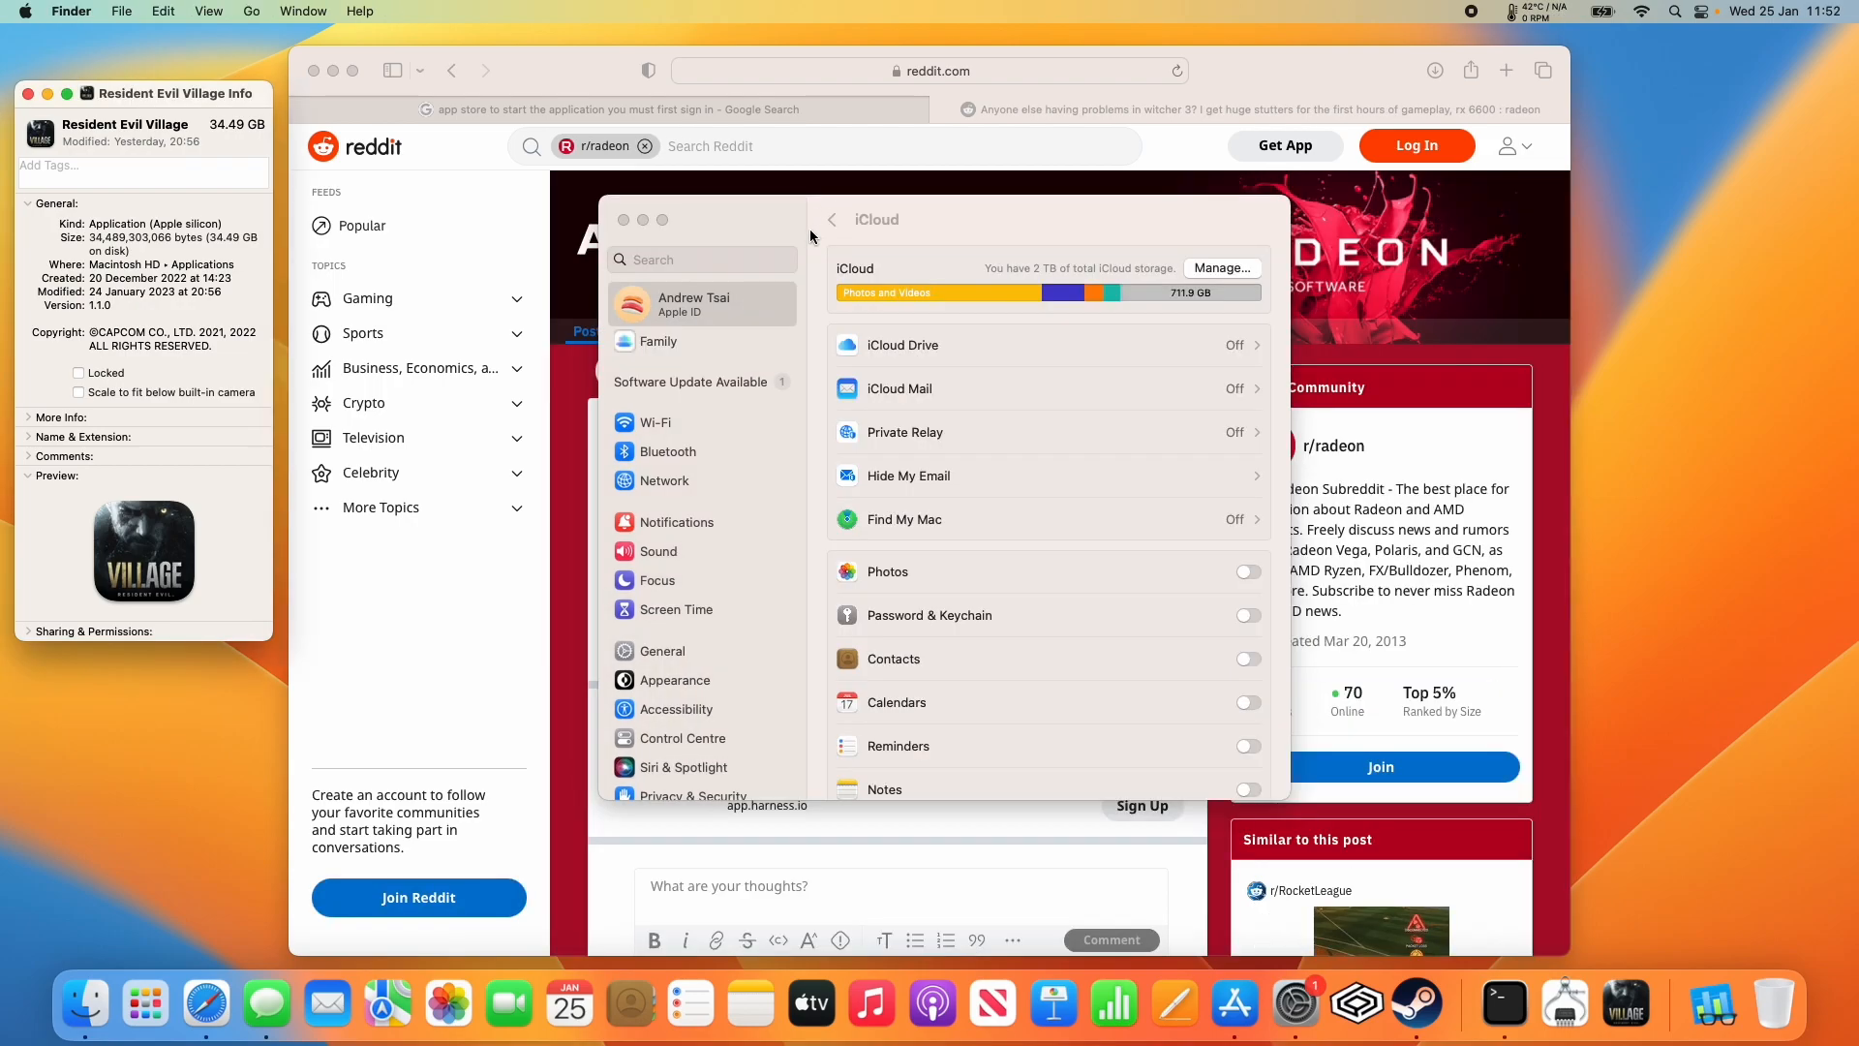
pyautogui.click(902, 345)
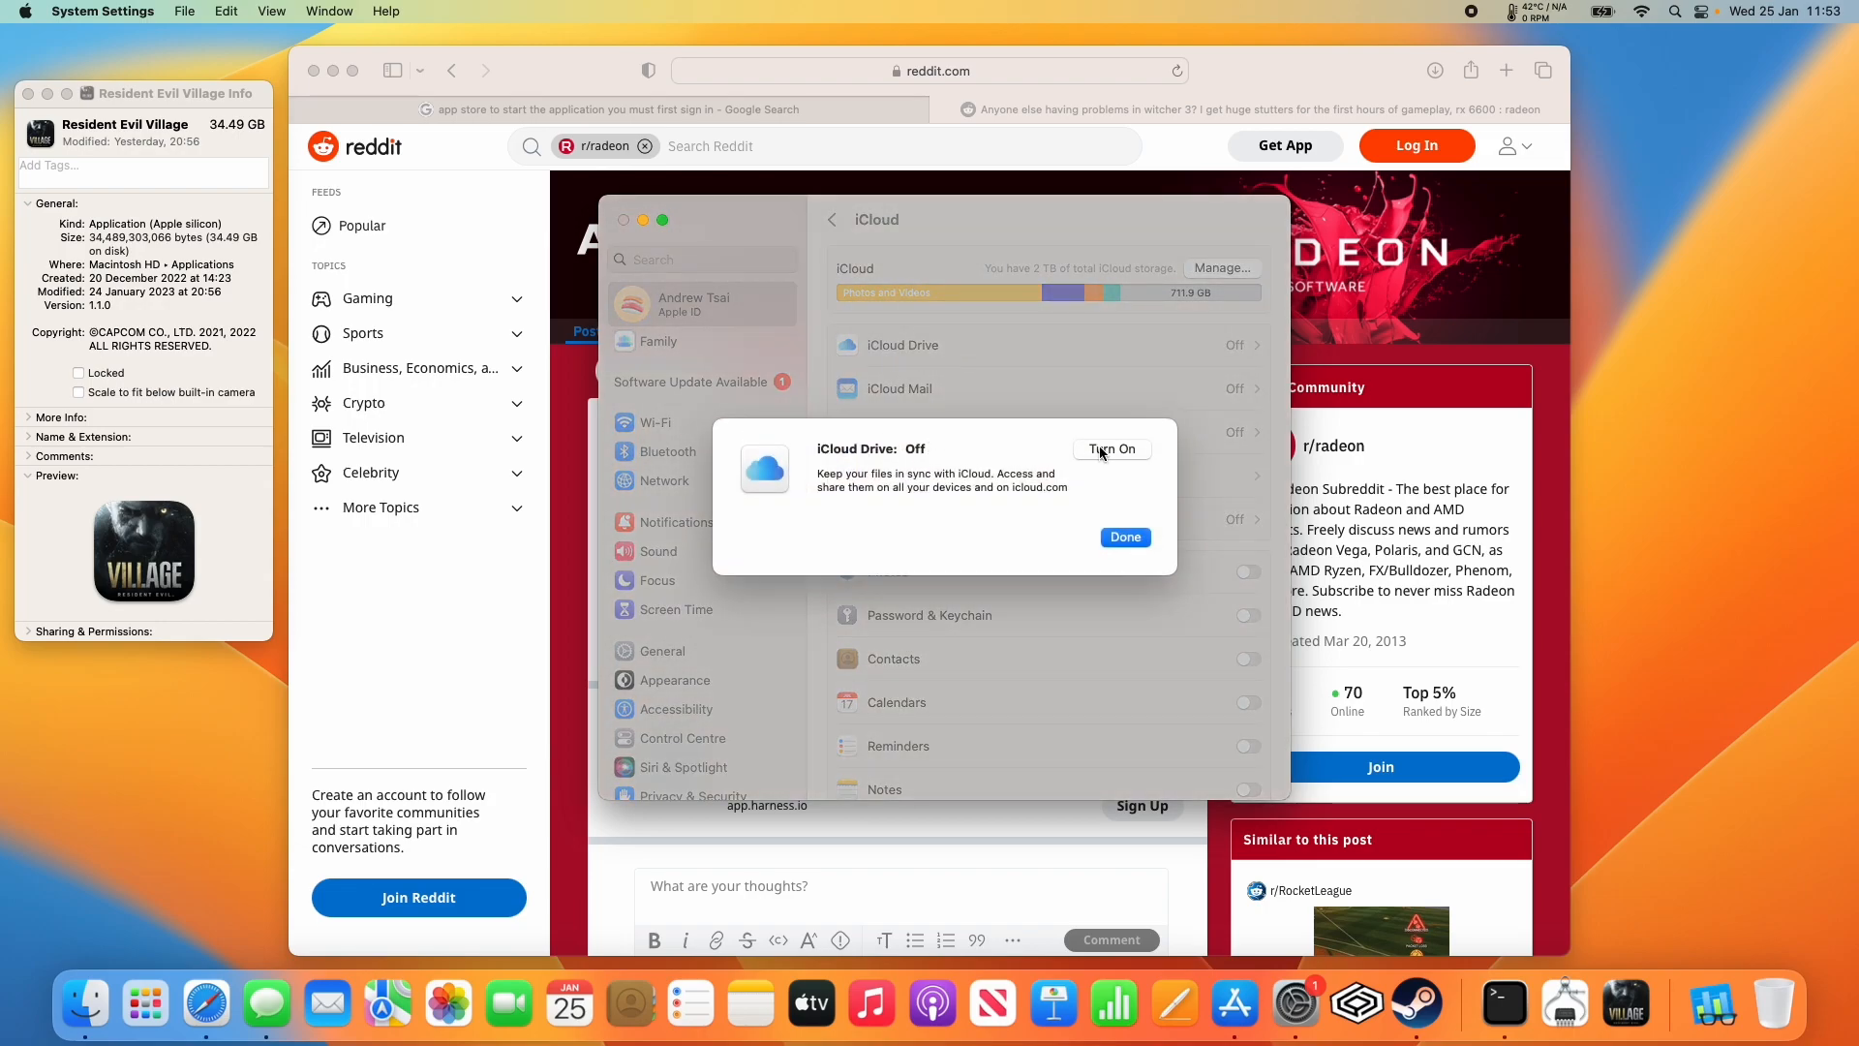
pyautogui.click(1112, 449)
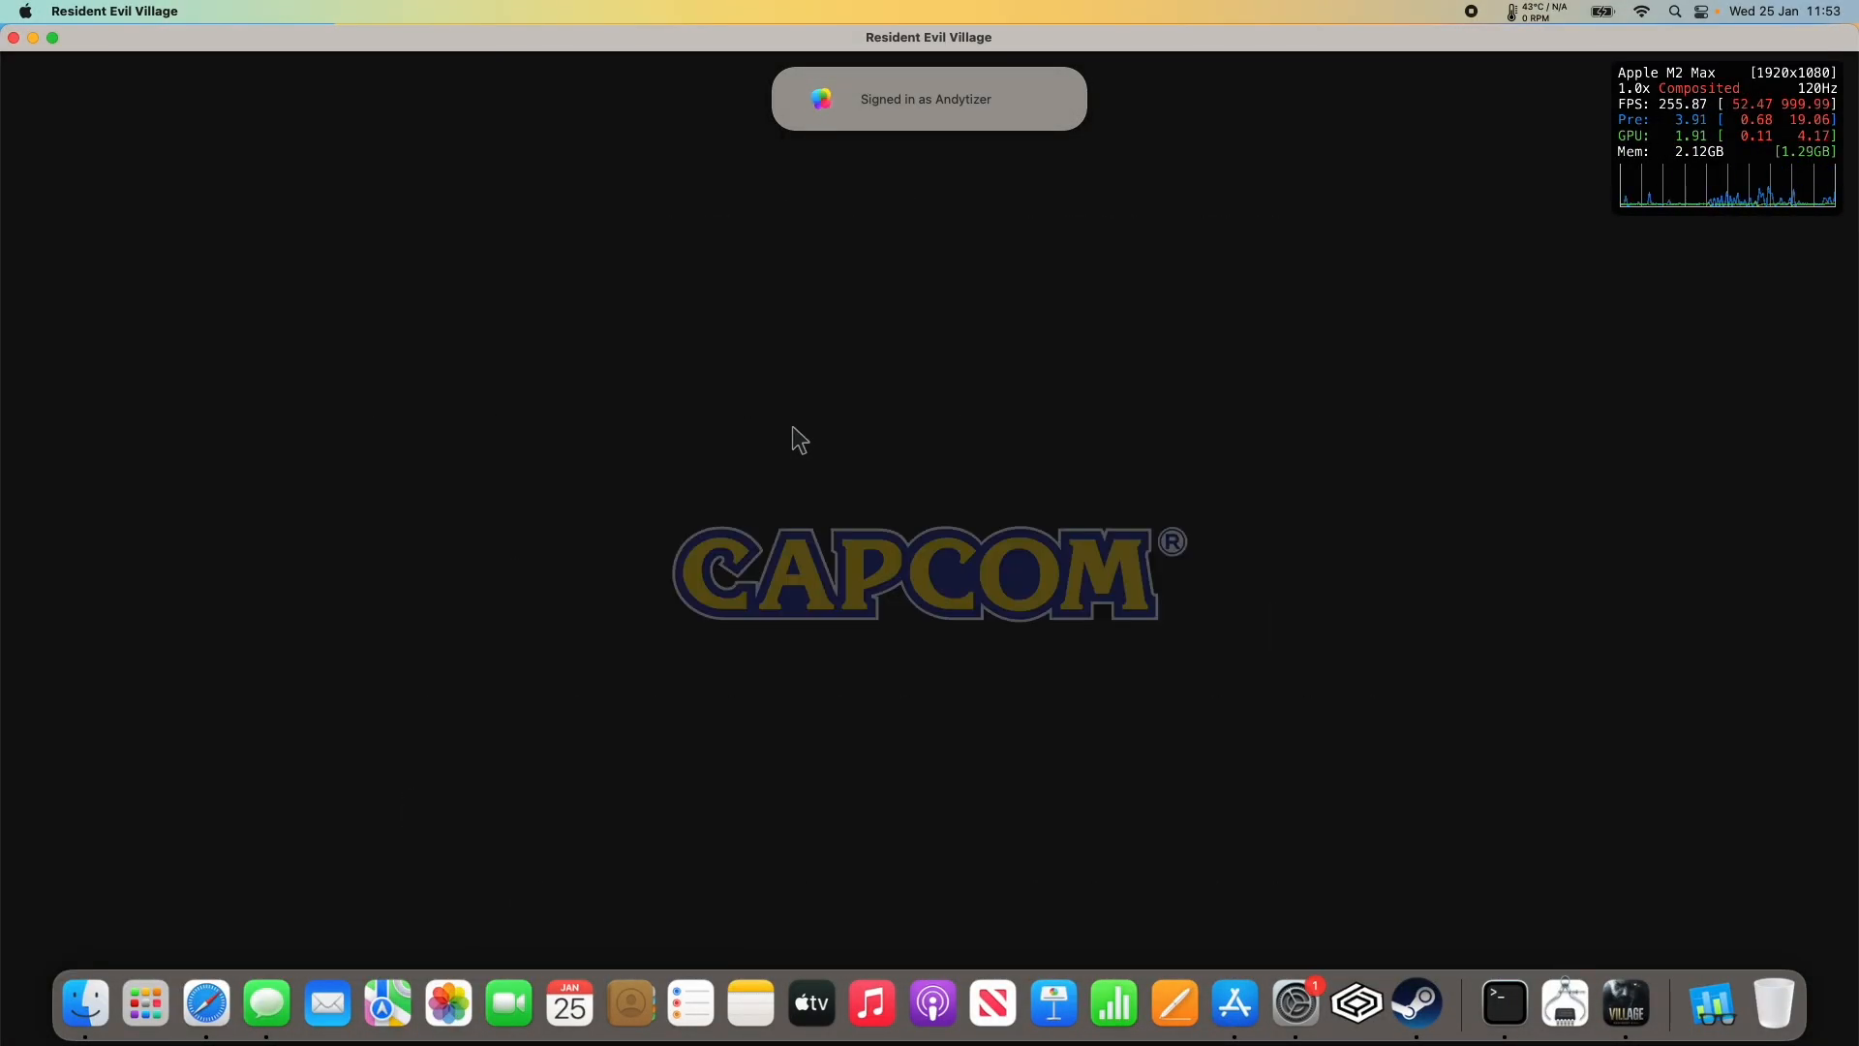
pyautogui.moveTo(941, 579)
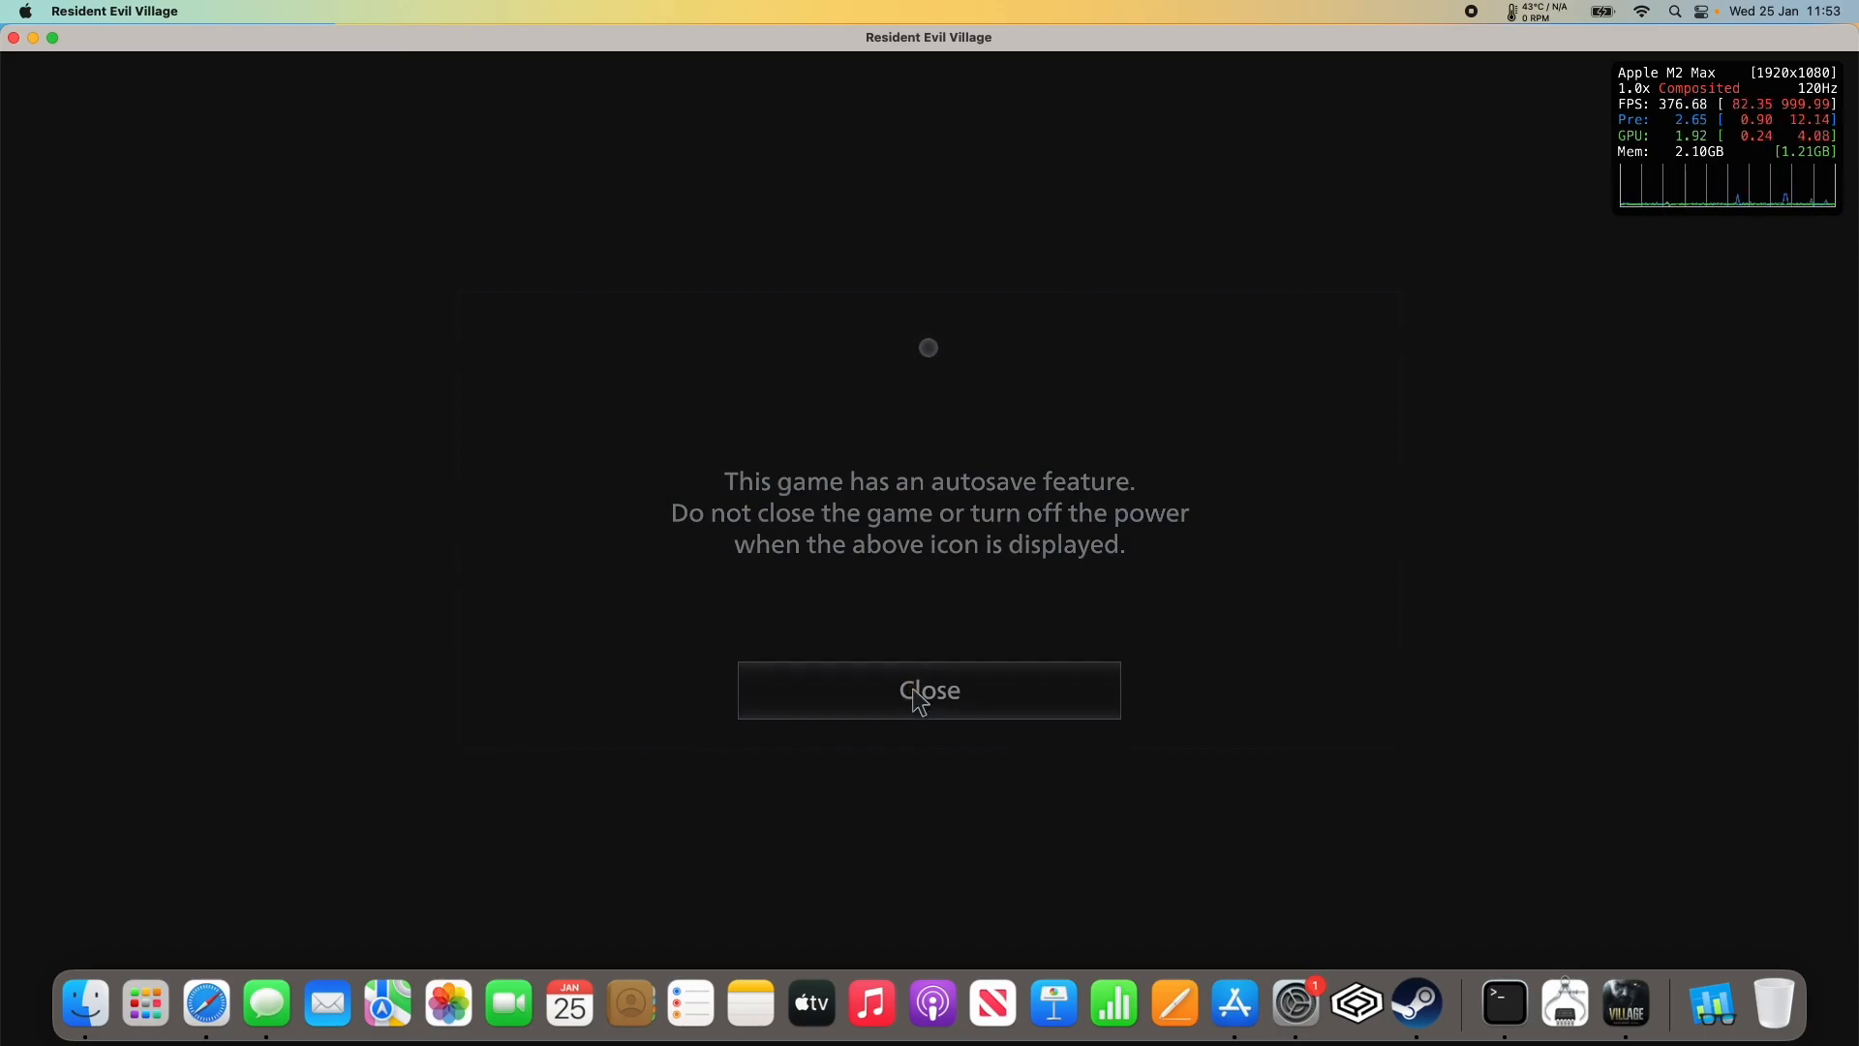
# Dismiss the autosave feature notice so Resident Evil Village continues loading.
pyautogui.click(930, 690)
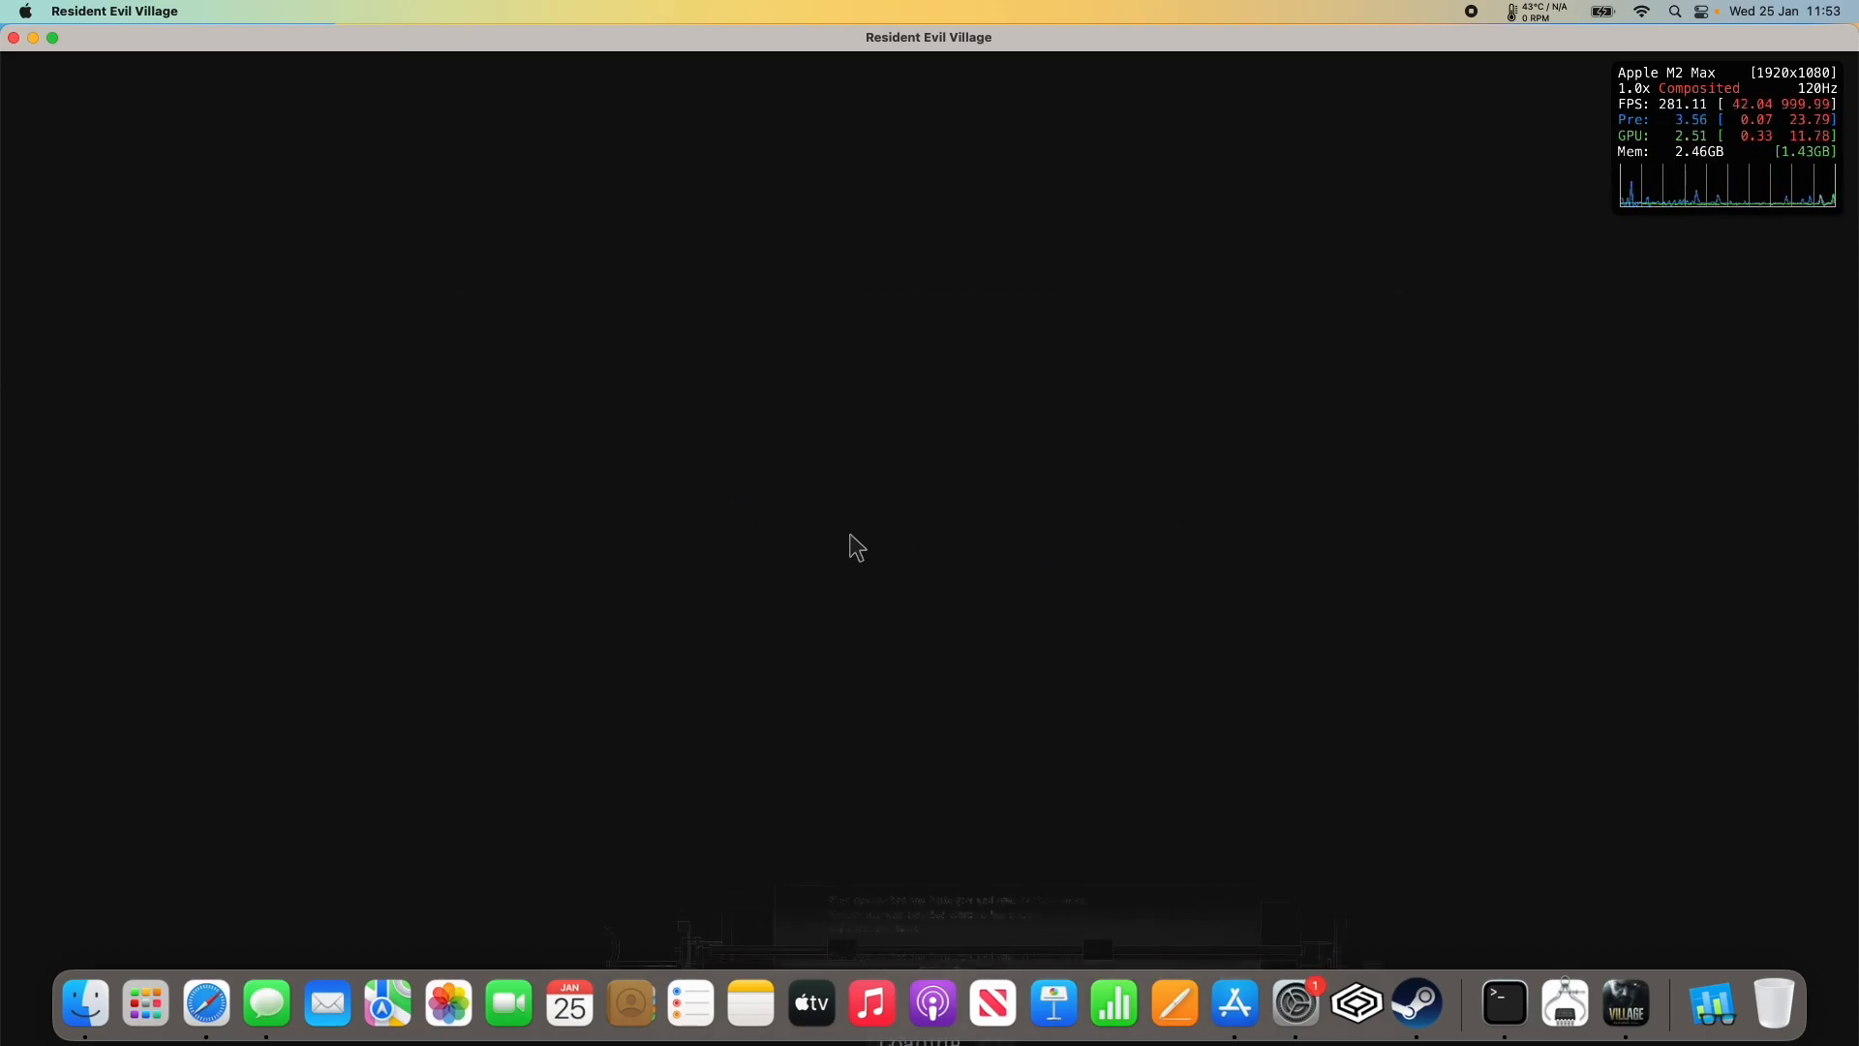